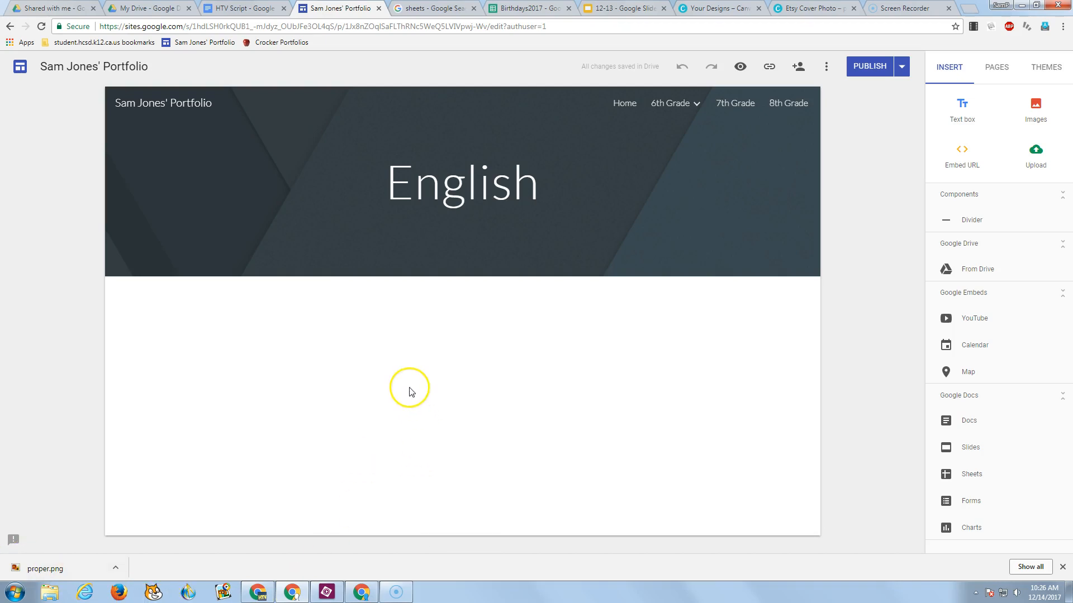
pyautogui.moveTo(618, 409)
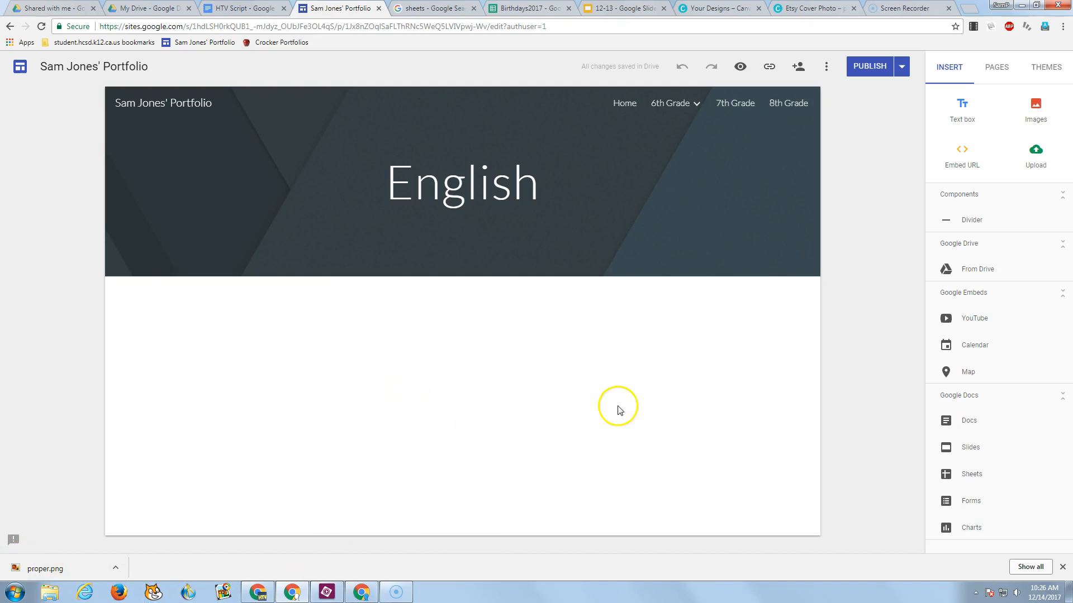
# Browse the 6th Grade subpages and place an empty text box below the English header.
pyautogui.click(670, 103)
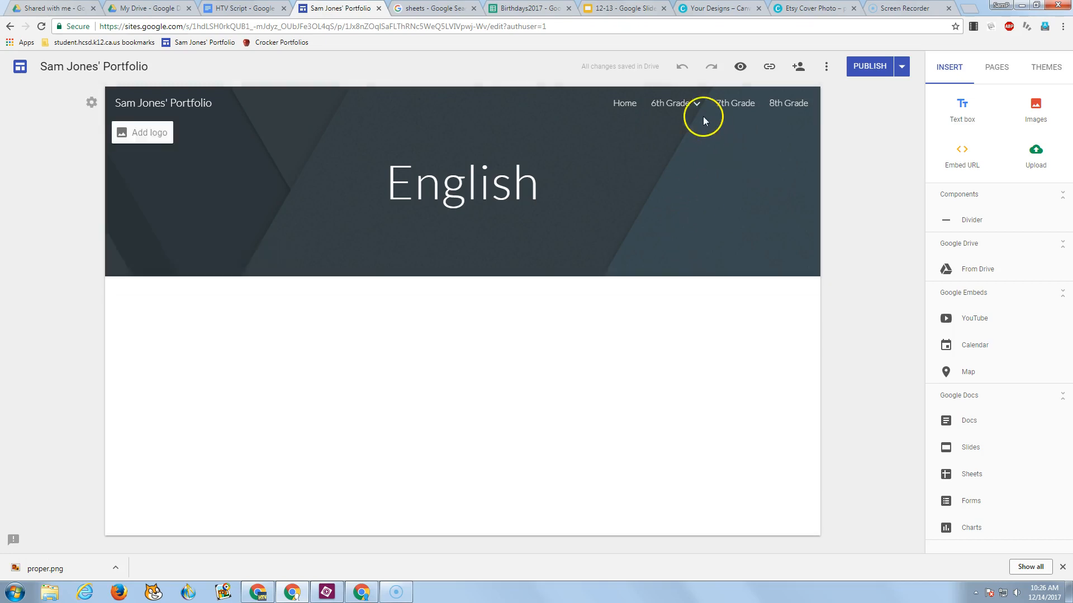
pyautogui.click(670, 102)
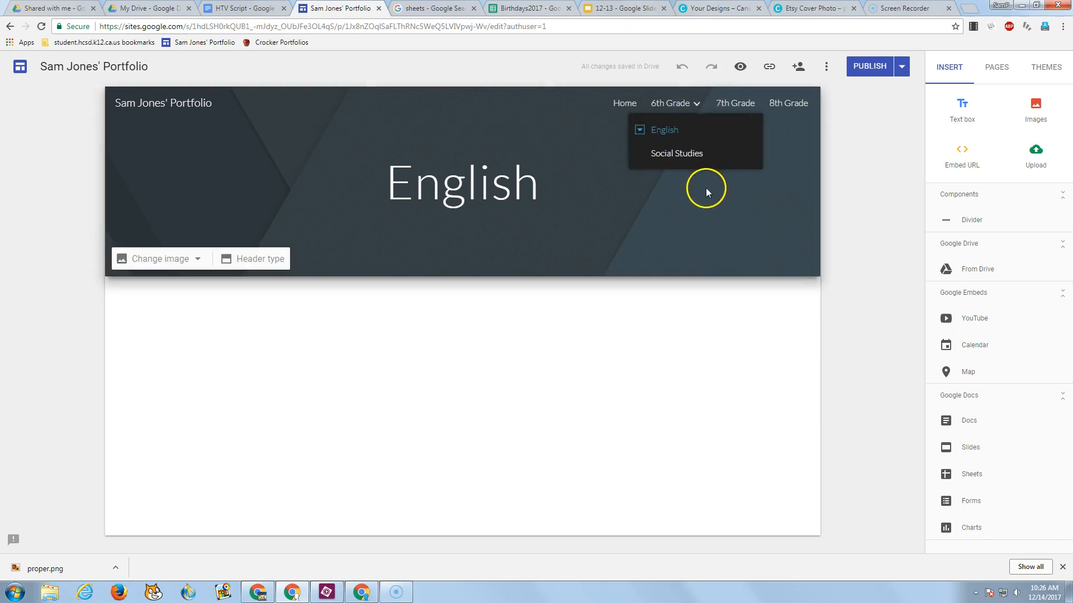
pyautogui.click(706, 189)
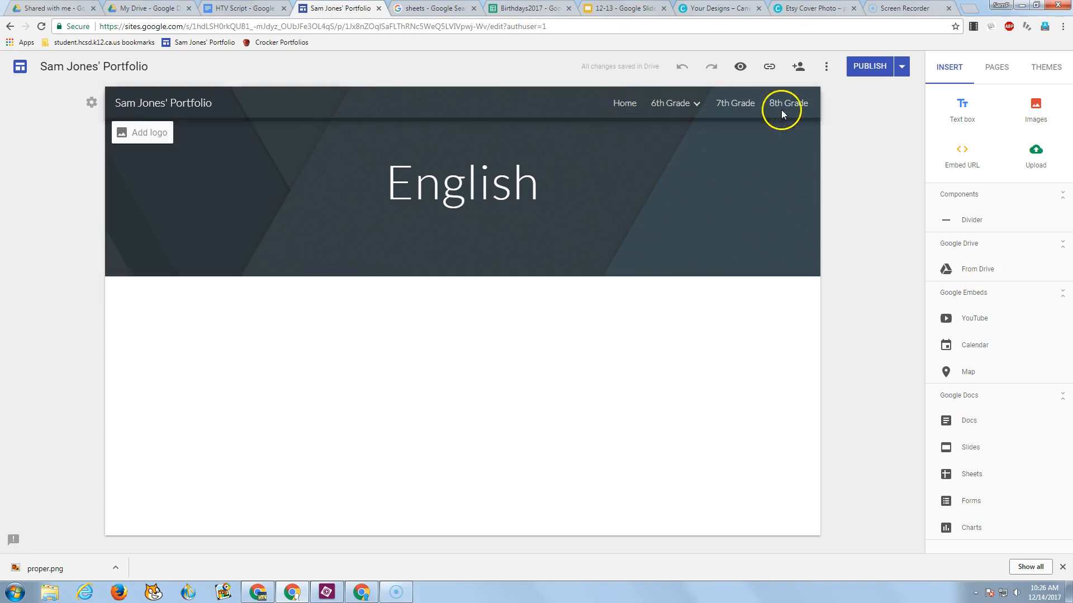
pyautogui.moveTo(624, 104)
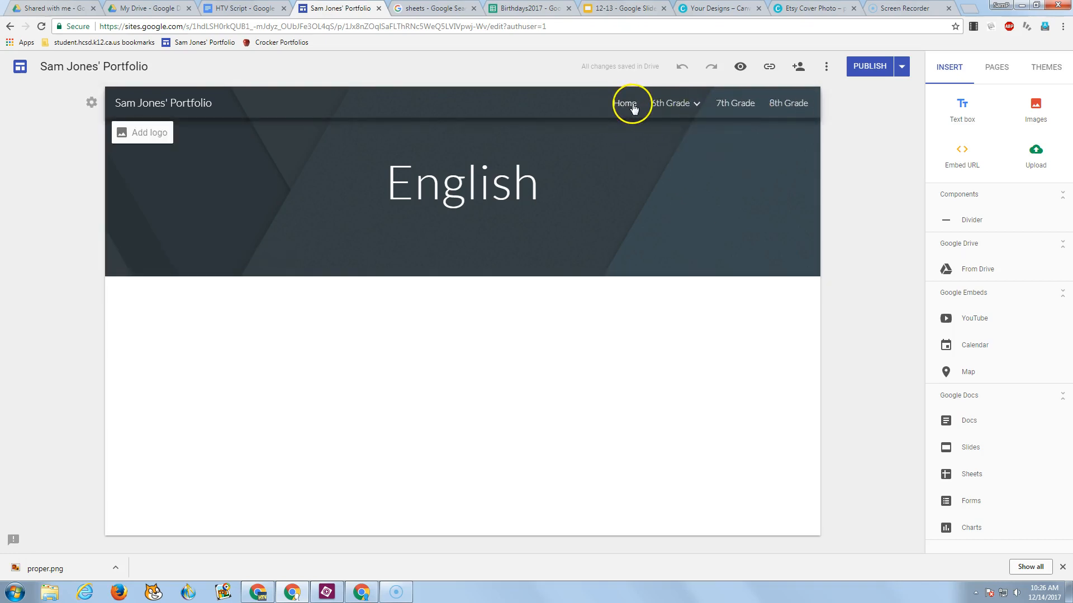
pyautogui.moveTo(788, 102)
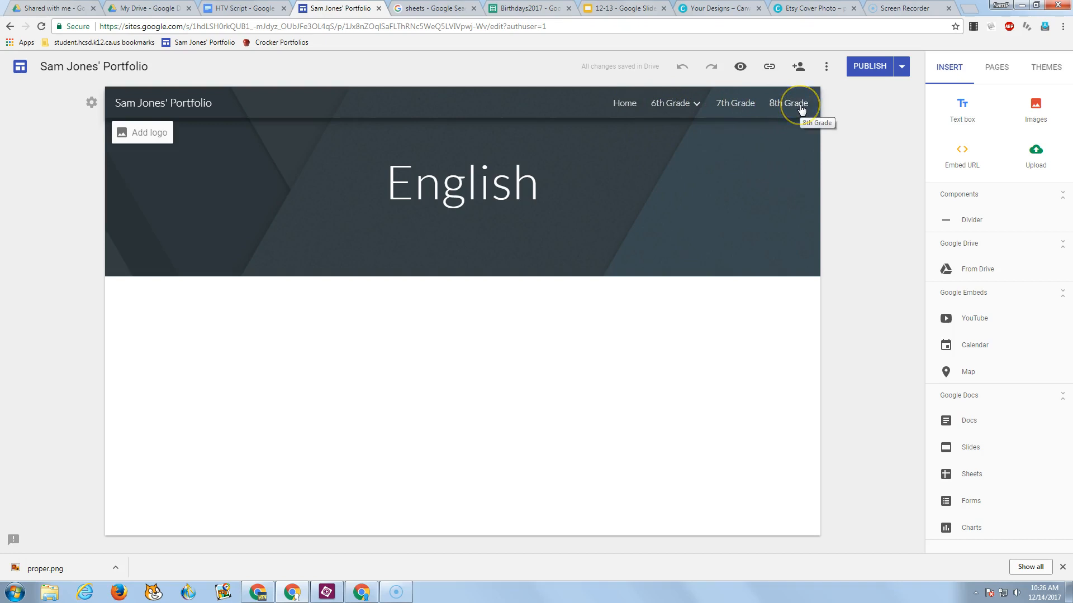
pyautogui.click(674, 103)
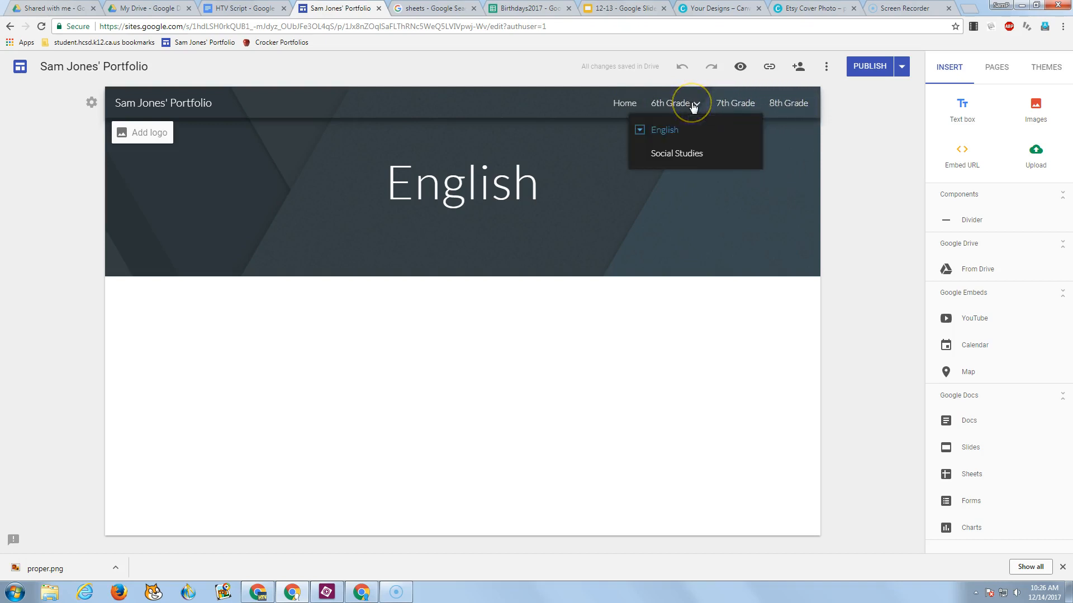
pyautogui.moveTo(695, 103)
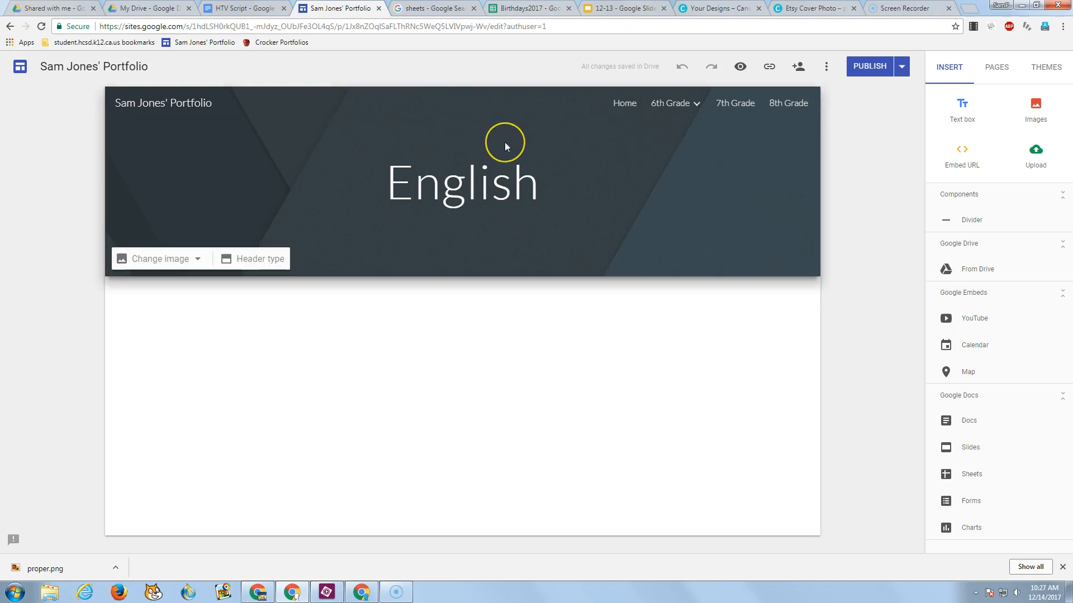
pyautogui.moveTo(506, 147)
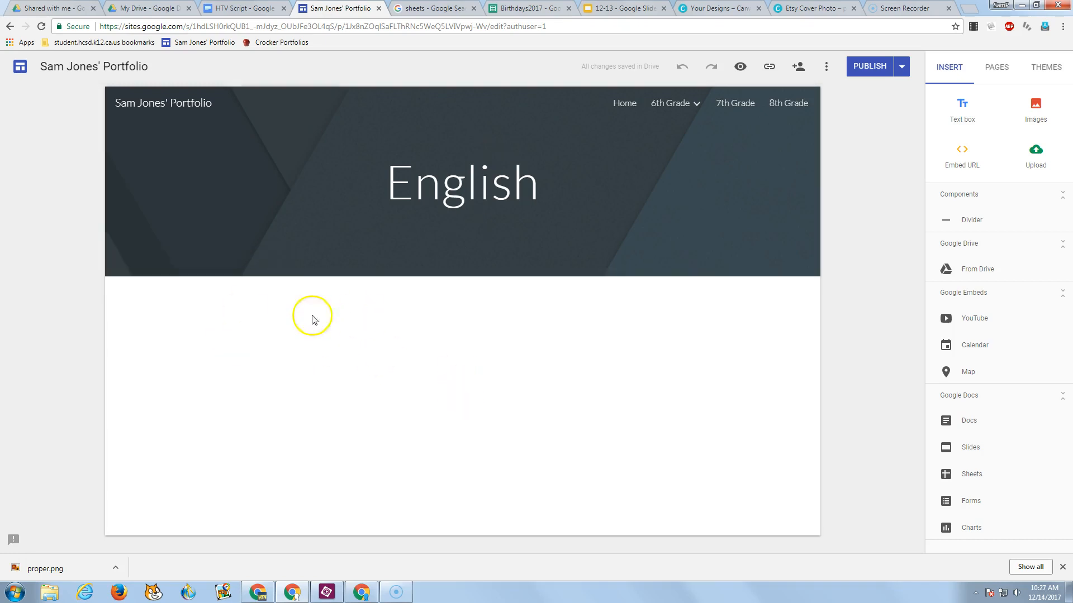
pyautogui.moveTo(316, 324)
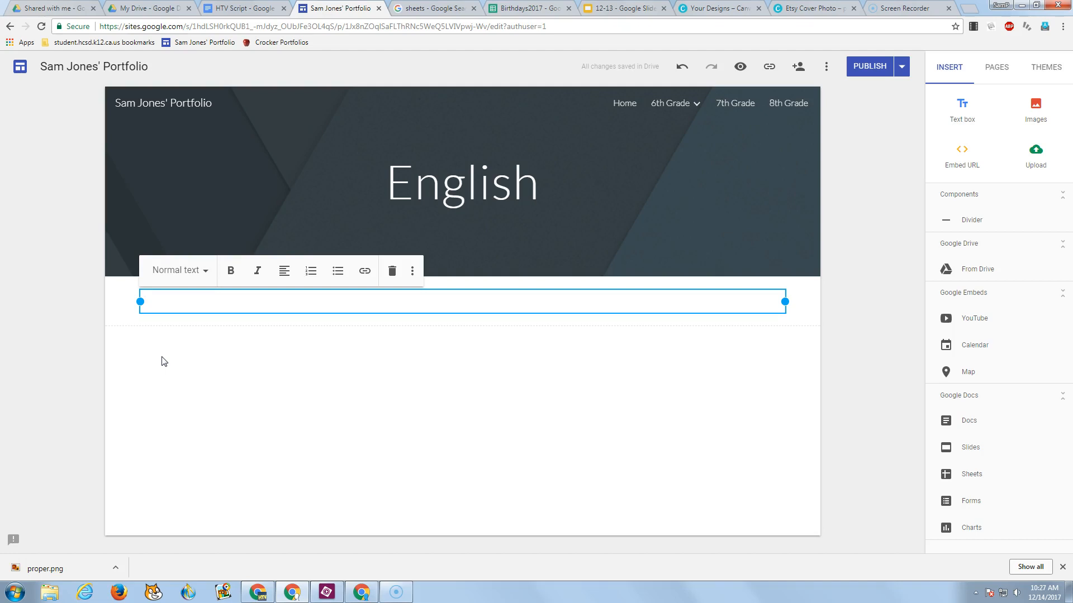
# Type 'Below is a script for the news.' followed by placeholder filler text.
pyautogui.write('B')
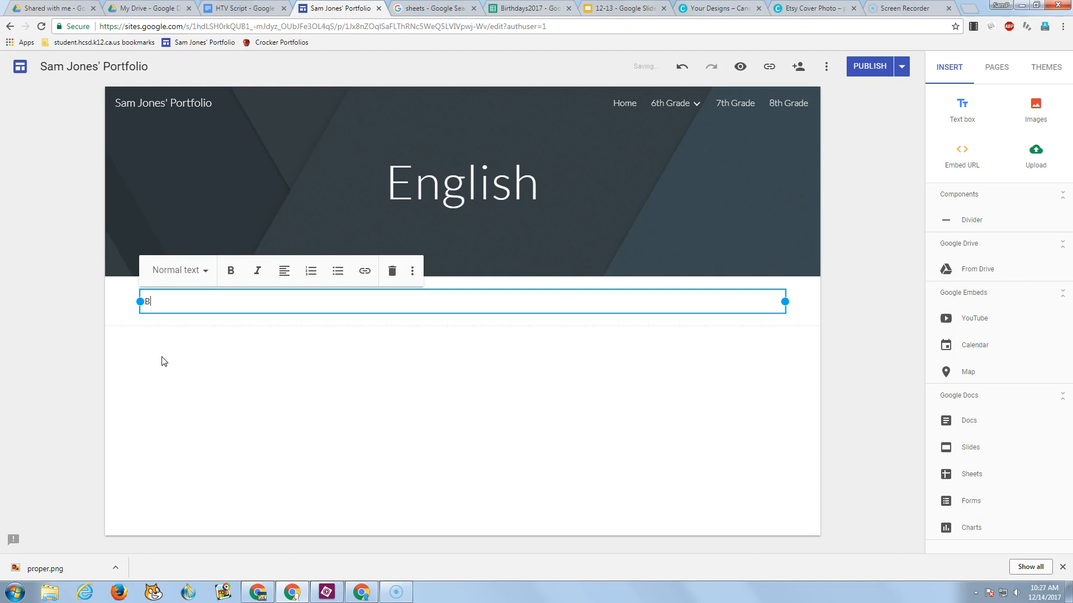
pyautogui.write('elow is a s')
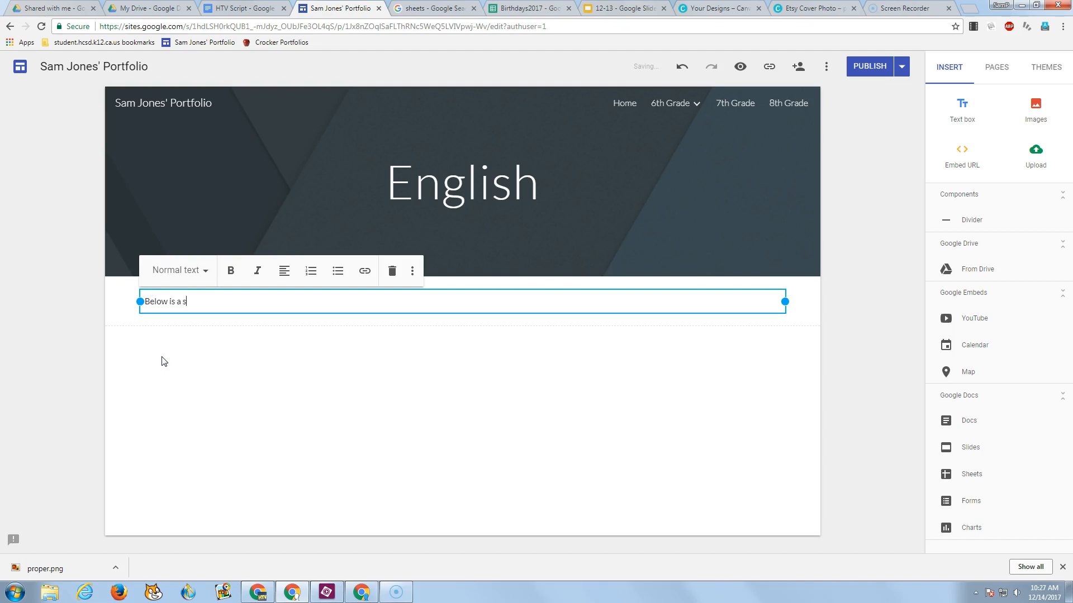
pyautogui.write('cript for')
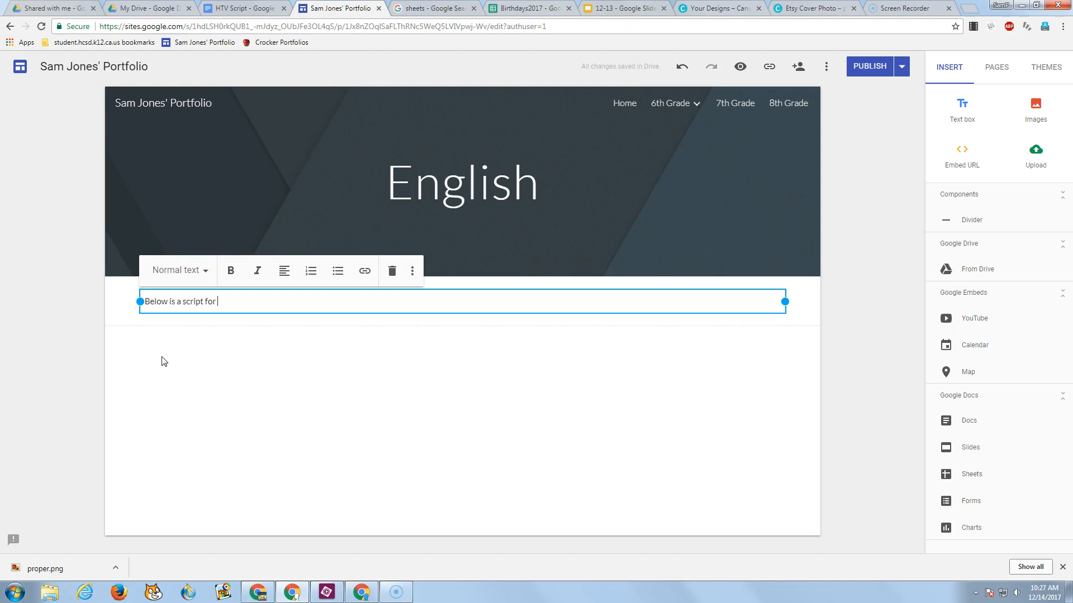
pyautogui.write('he')
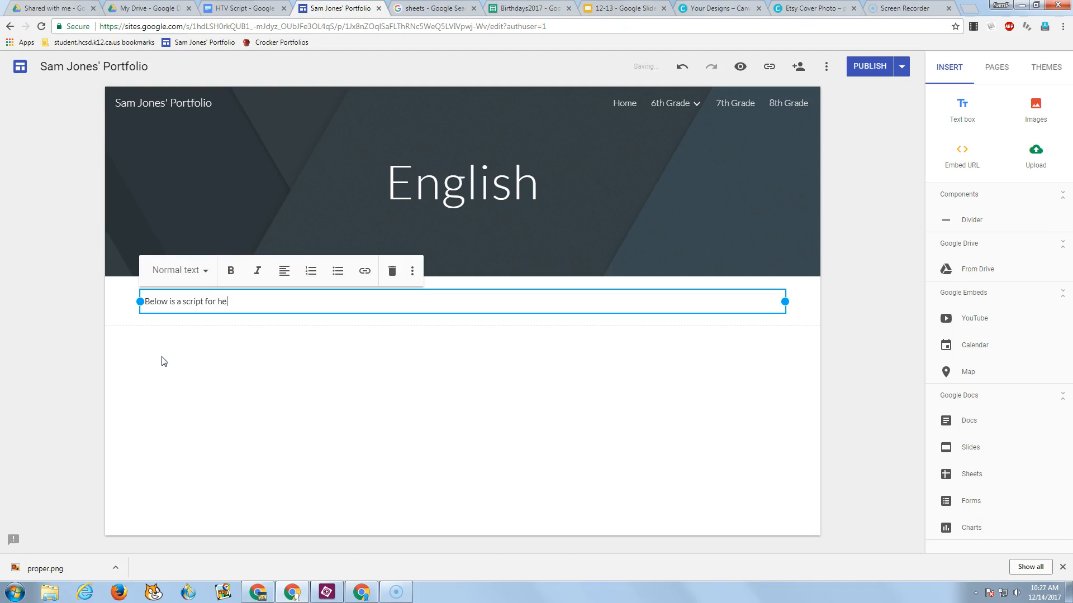
pyautogui.write('the news.')
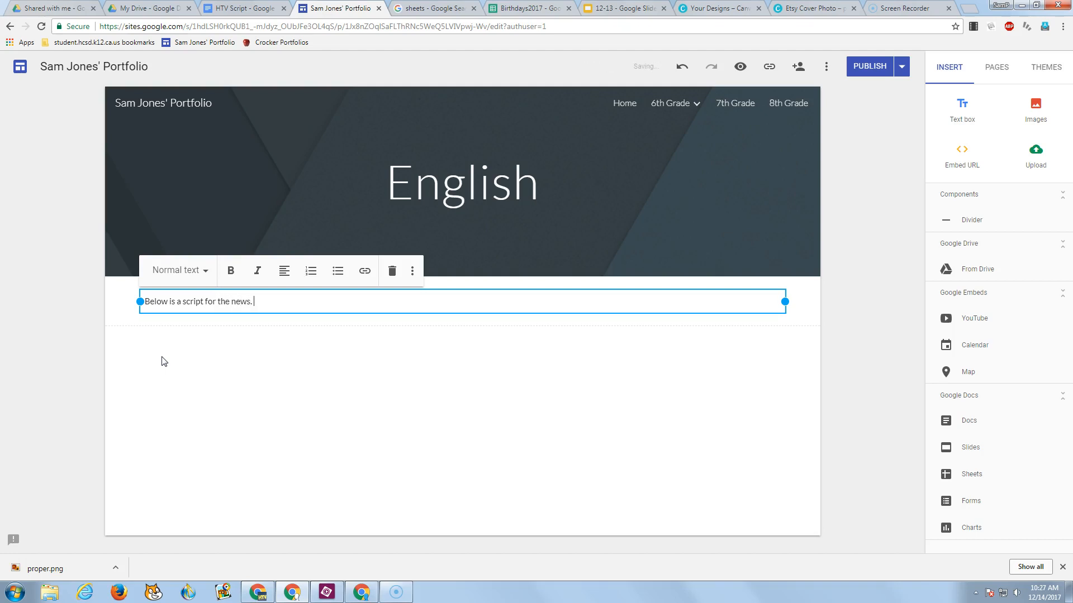
pyautogui.write('I ;salkdjals')
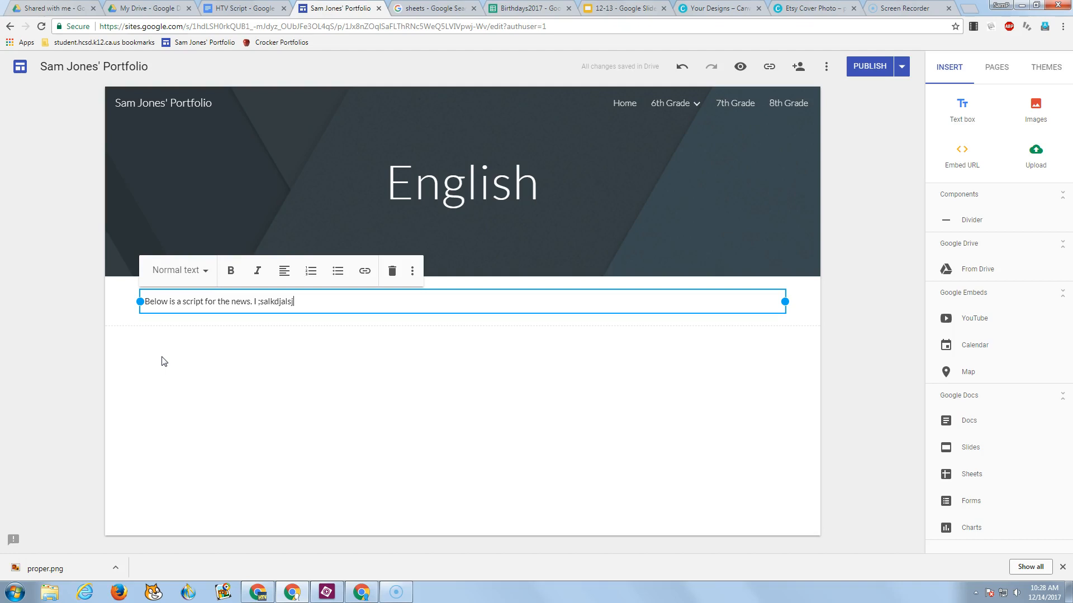
pyautogui.write('jksfj ;aklsdjf ;kaljsd f;klajs')
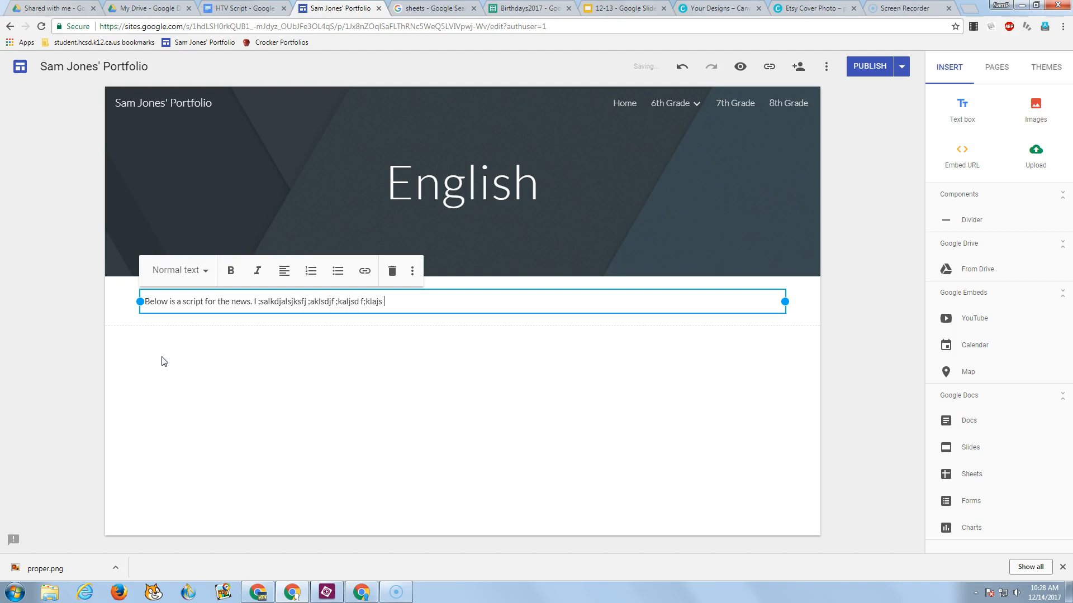
pyautogui.moveTo(277, 438)
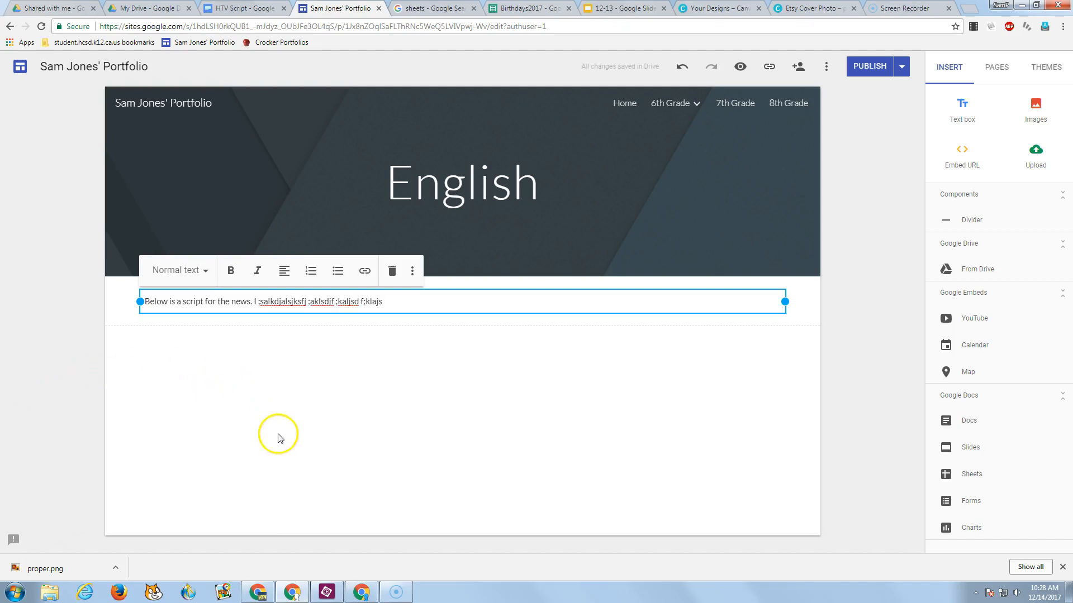
pyautogui.moveTo(232, 347)
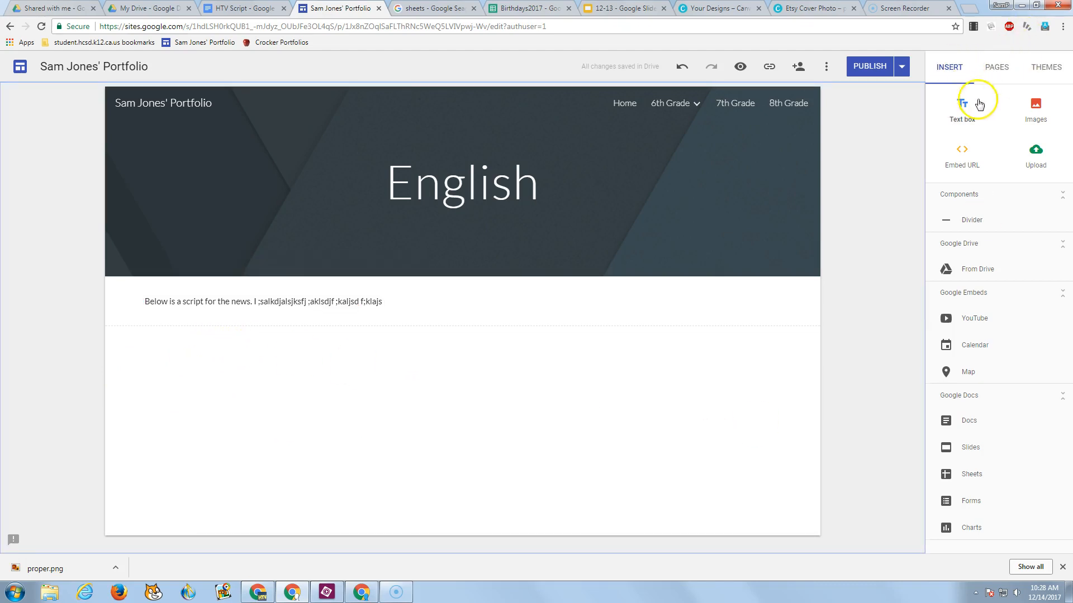
pyautogui.moveTo(971, 420)
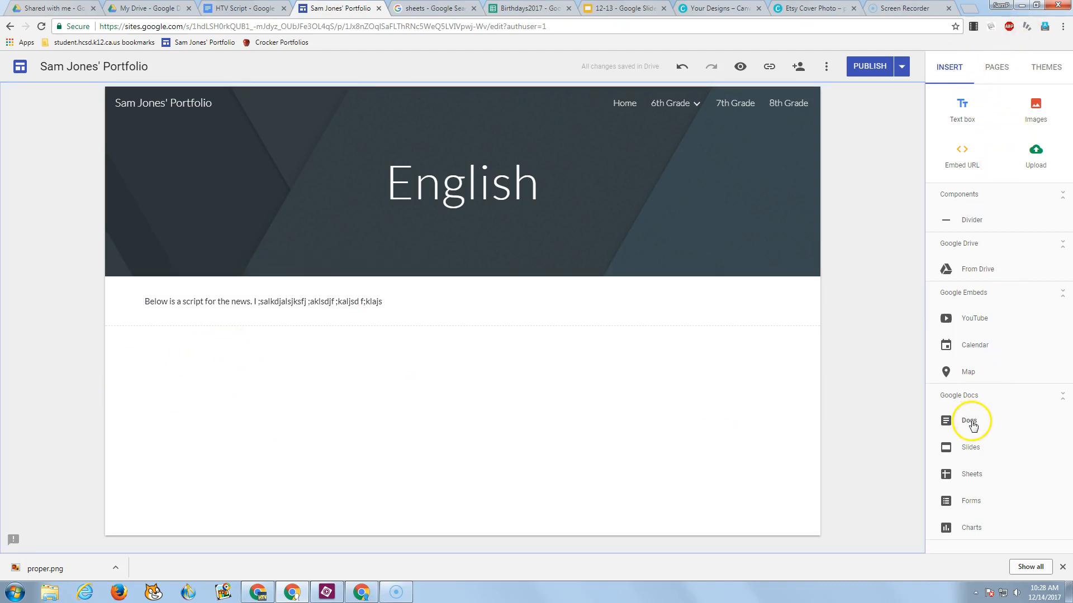
pyautogui.moveTo(955, 420)
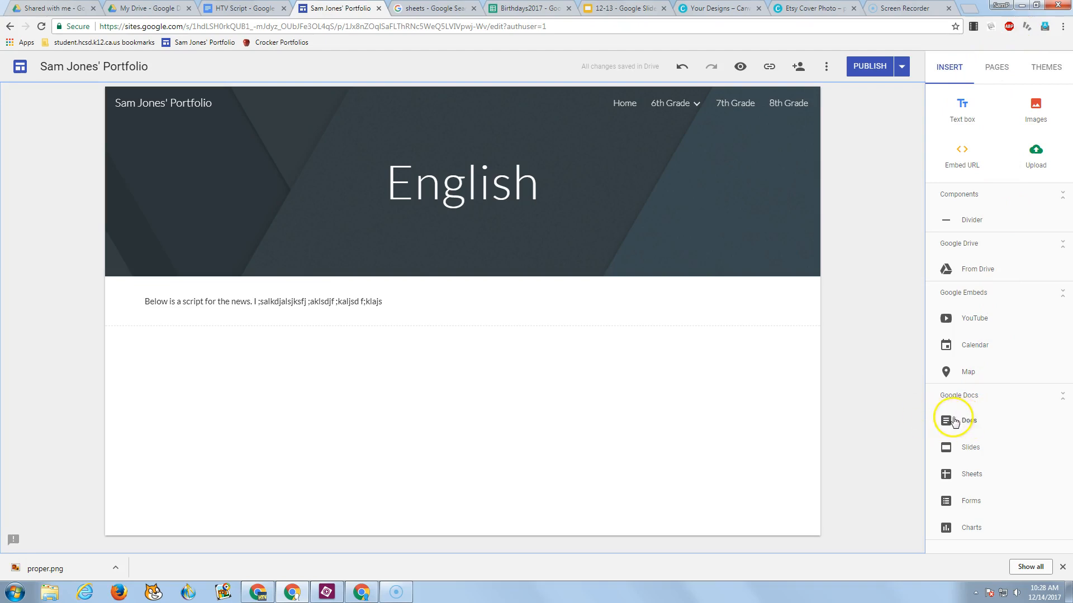
# Try inserting a Google Docs file, then reload after the display error.
pyautogui.click(968, 420)
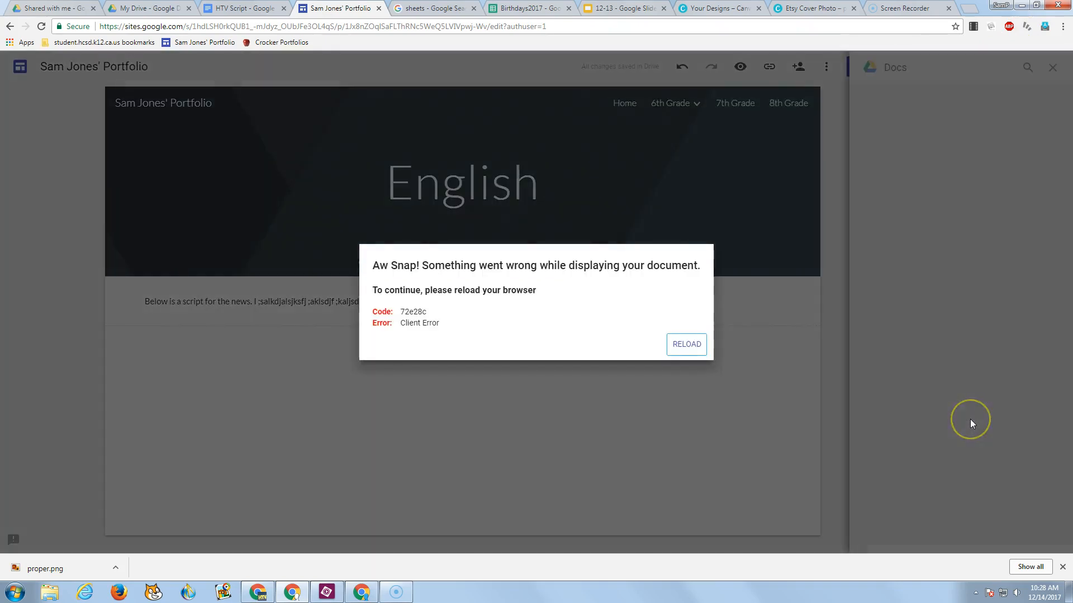
pyautogui.moveTo(566, 313)
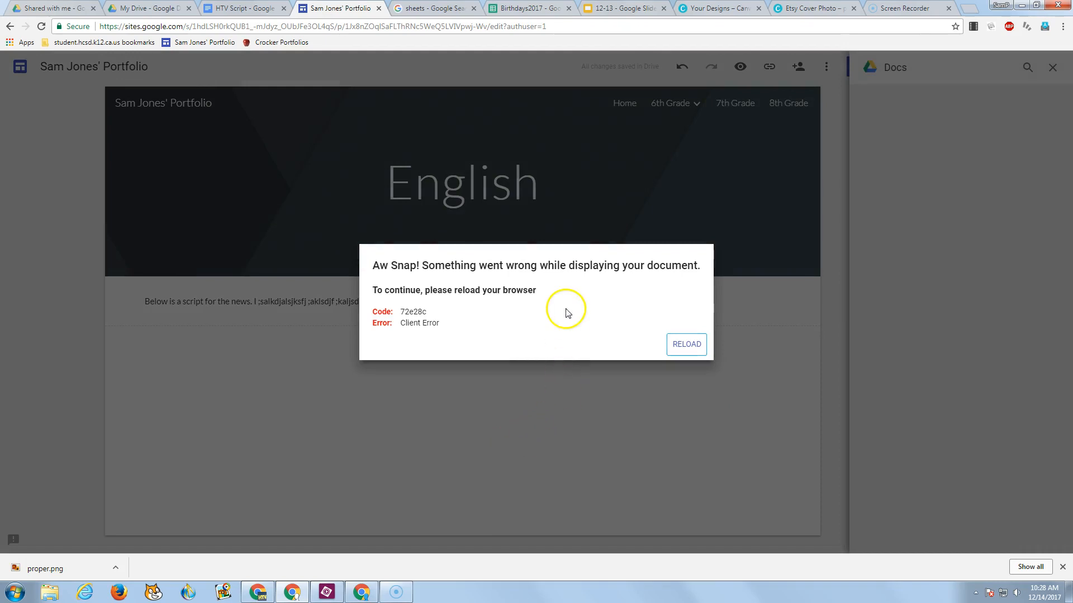
pyautogui.moveTo(686, 344)
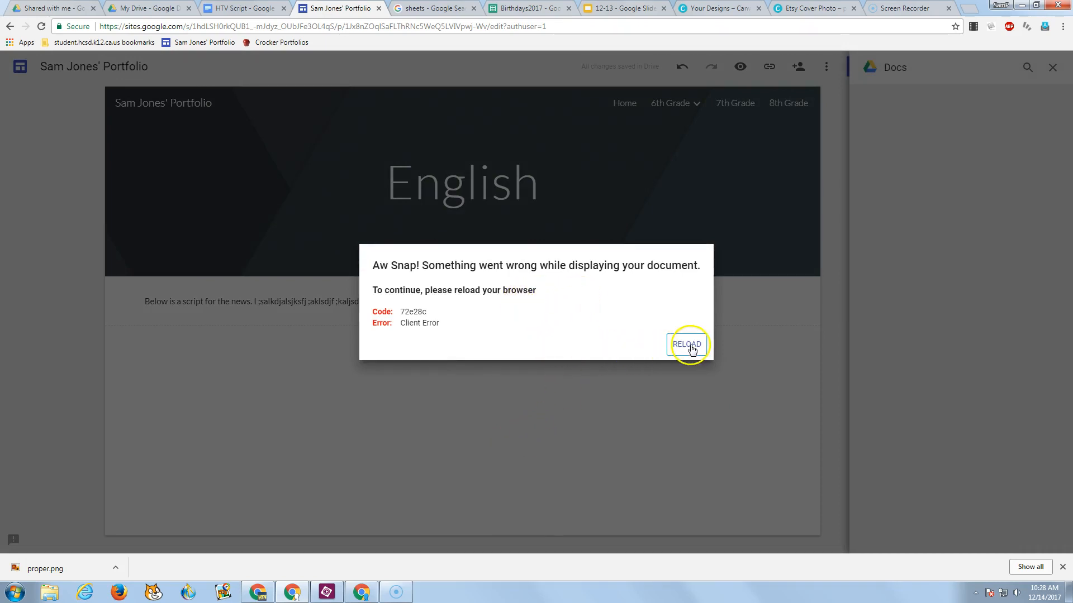
pyautogui.click(686, 344)
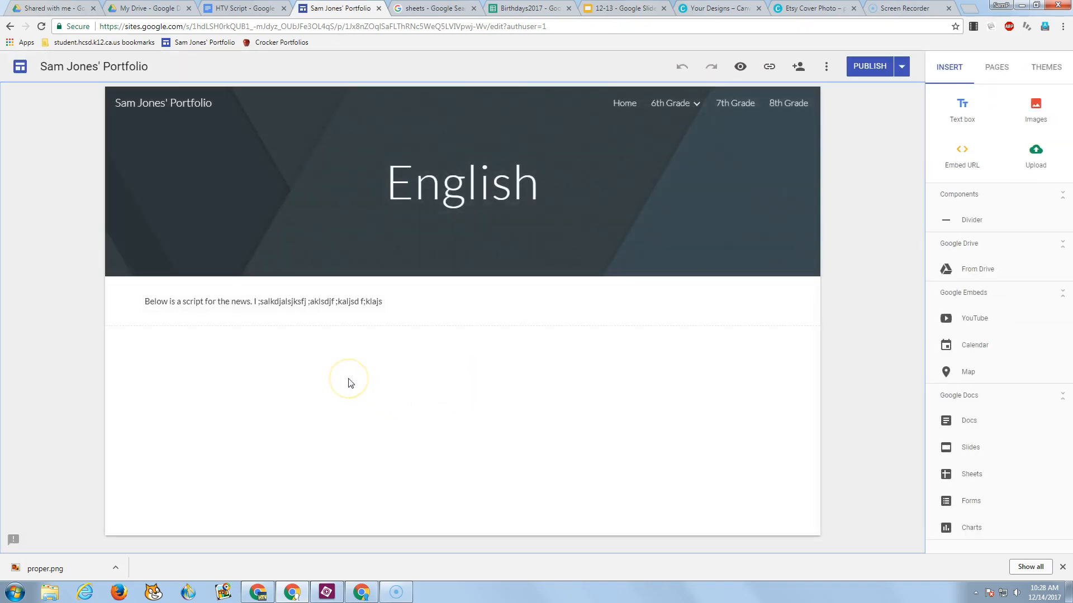
pyautogui.moveTo(976, 268)
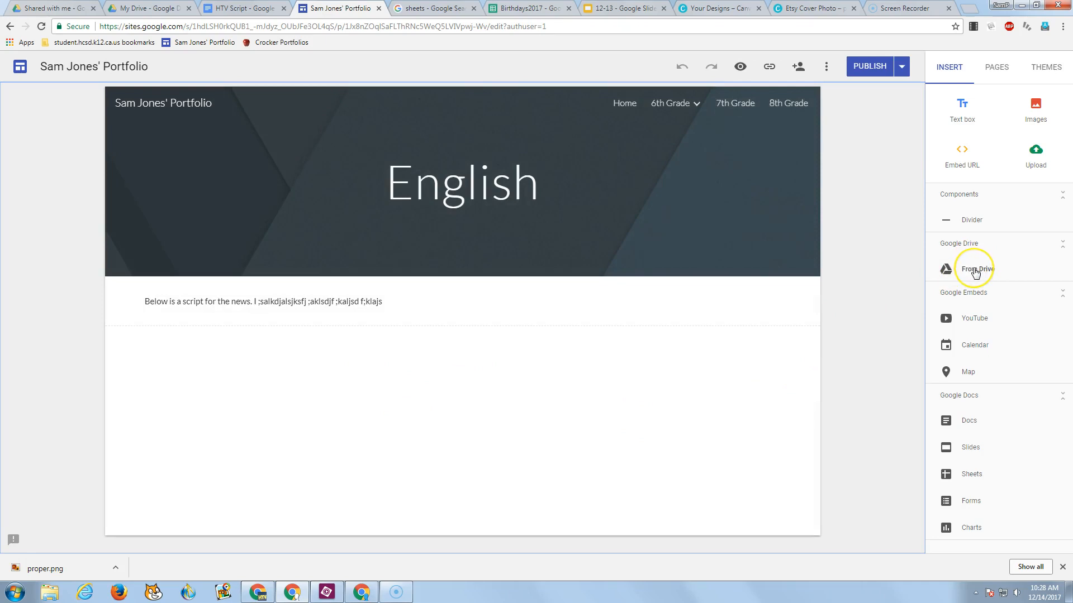
# Browse My Drive files to find the HTV Script document for embedding.
pyautogui.click(974, 269)
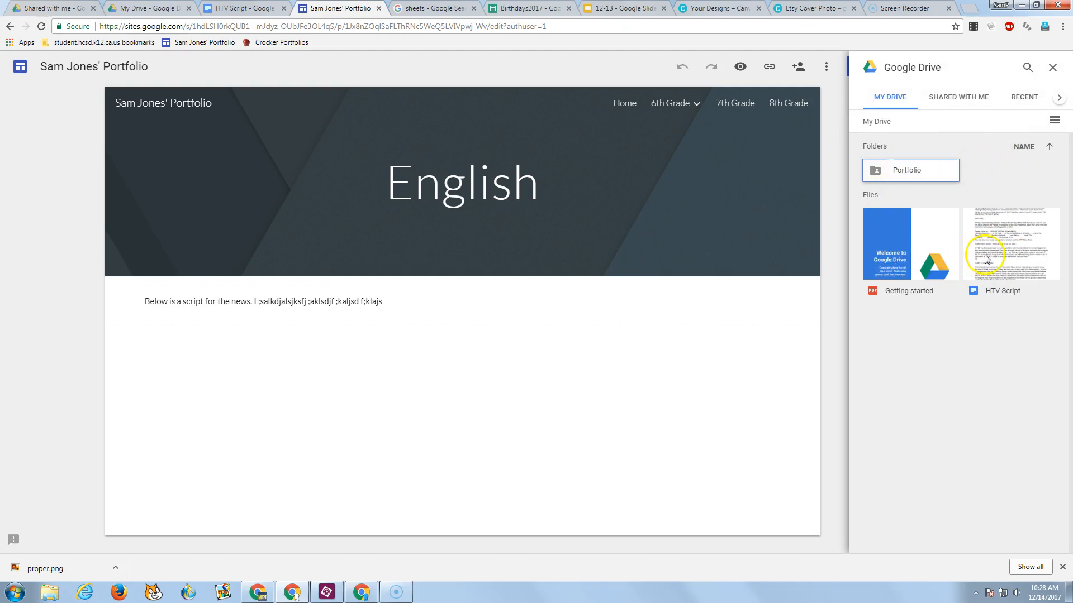
pyautogui.moveTo(1009, 259)
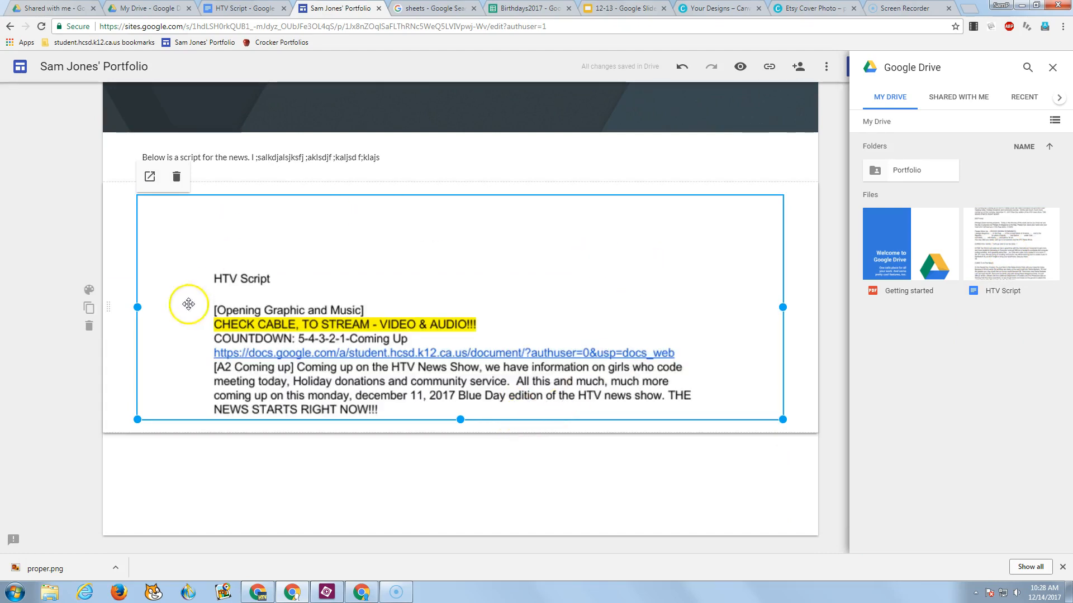
pyautogui.moveTo(388, 358)
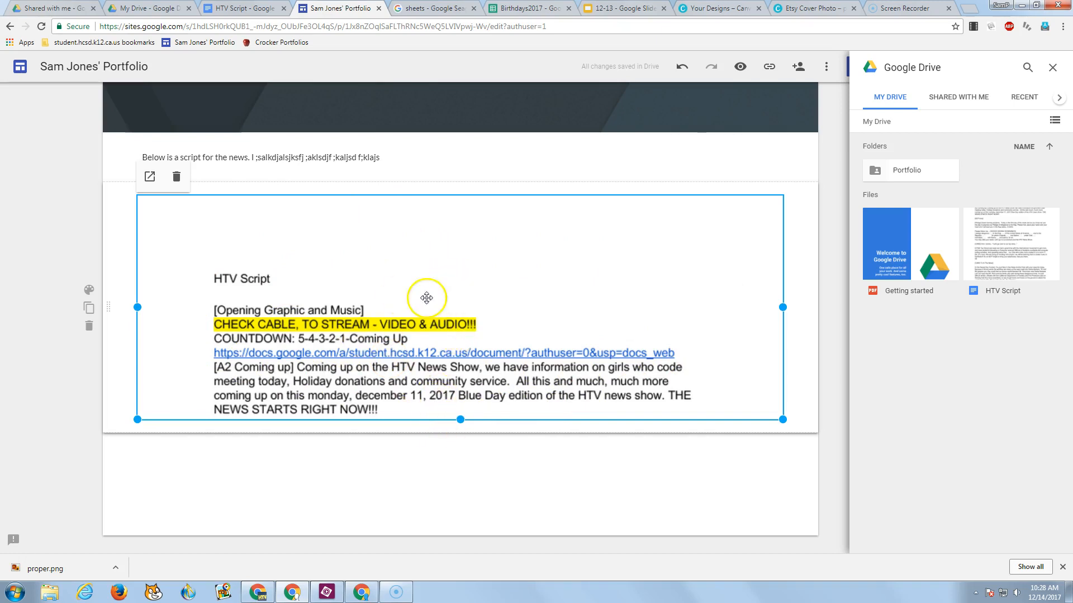
pyautogui.moveTo(608, 333)
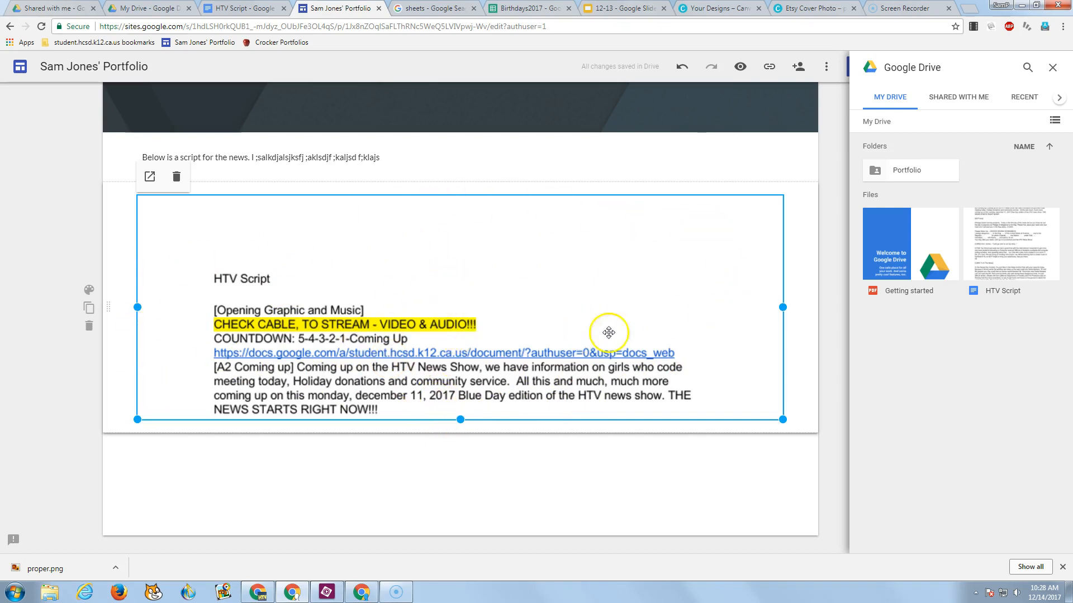
pyautogui.moveTo(760, 206)
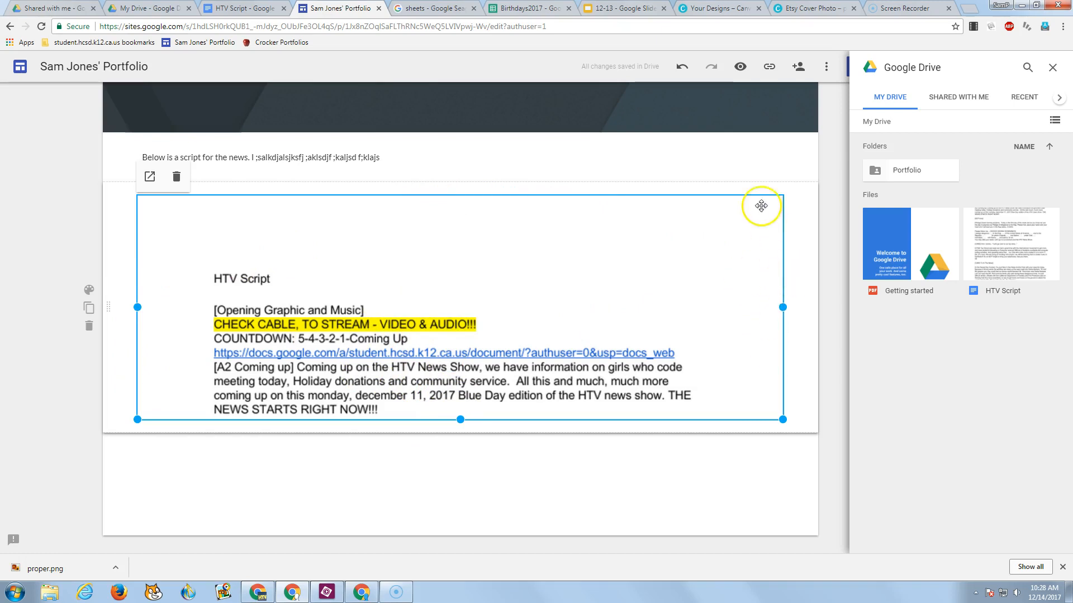
pyautogui.moveTo(777, 347)
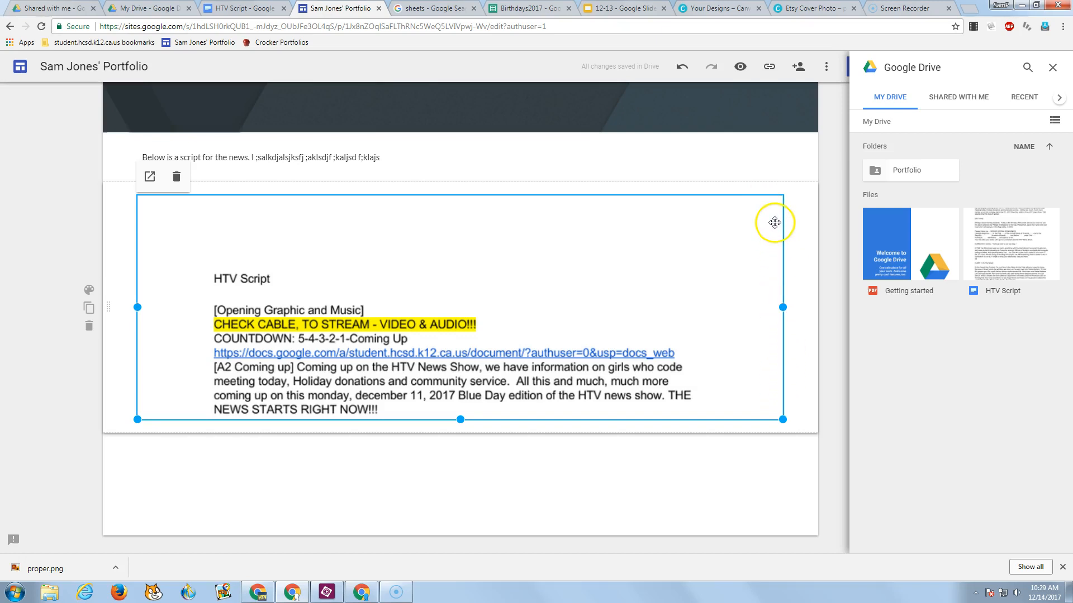
pyautogui.moveTo(517, 381)
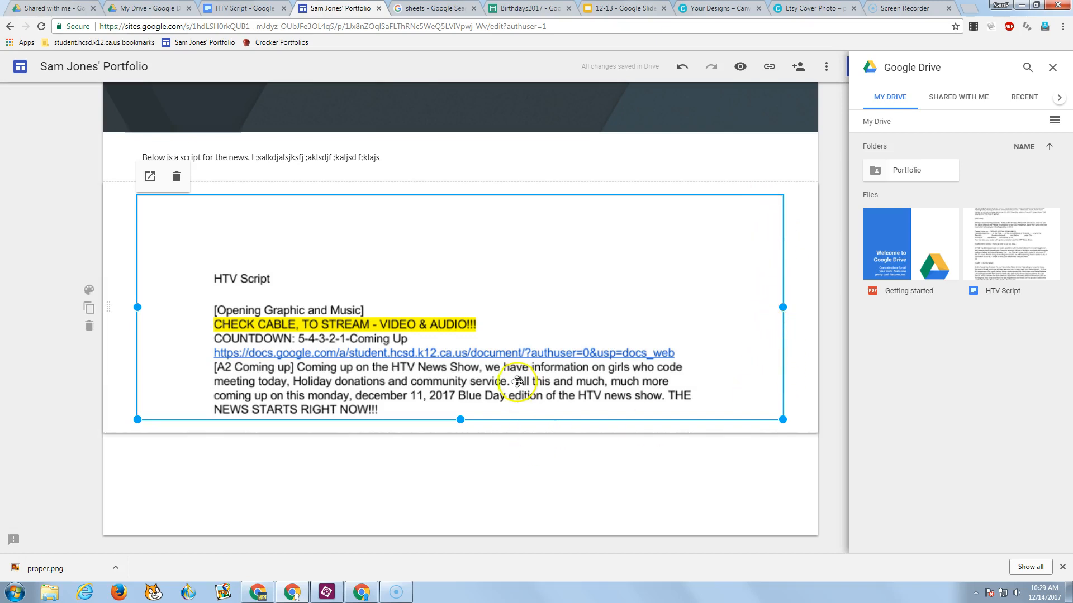
pyautogui.moveTo(425, 369)
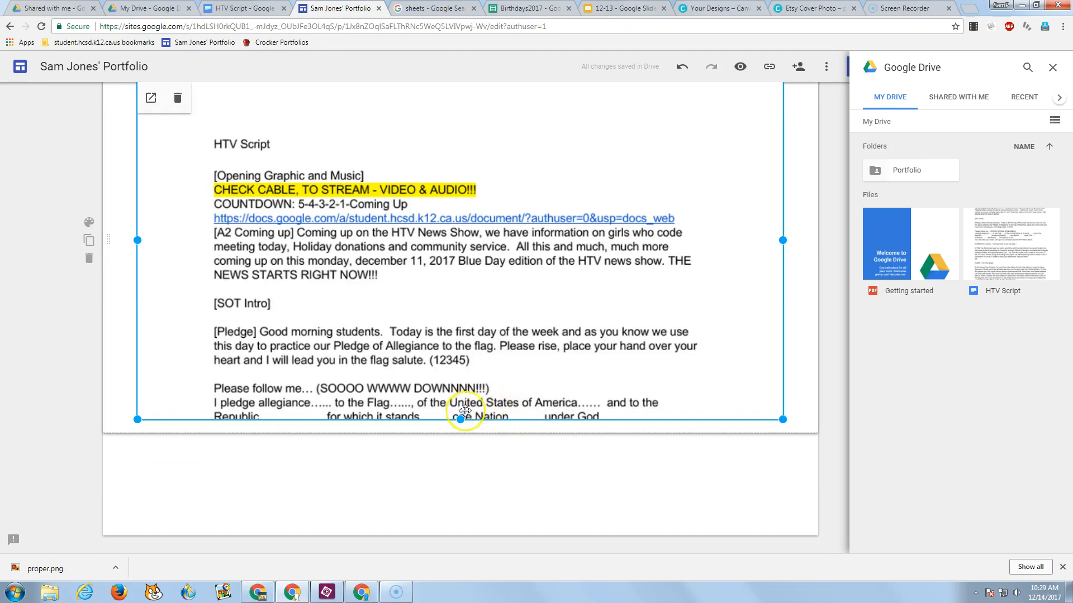
# Scroll through the enlarged embedded HTV Script and back to the page top.
pyautogui.scroll(-3)
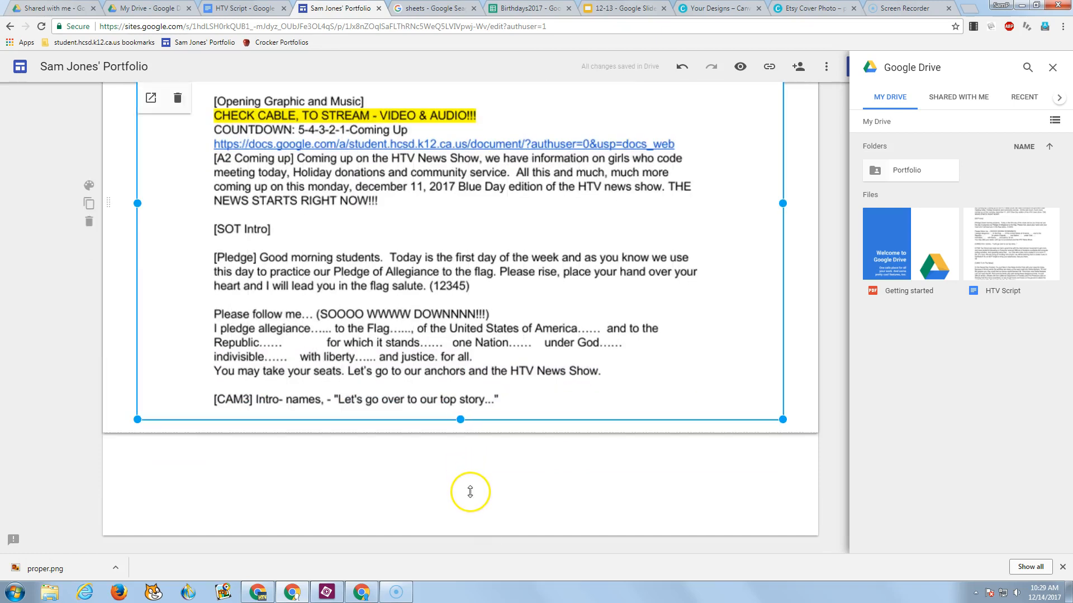
pyautogui.scroll(-3)
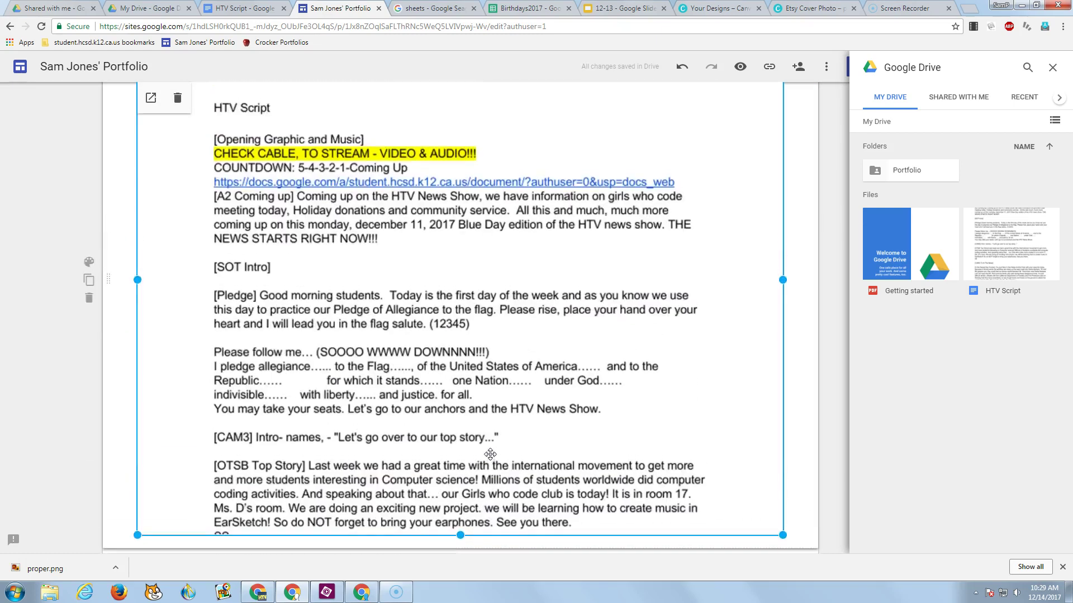
pyautogui.scroll(3)
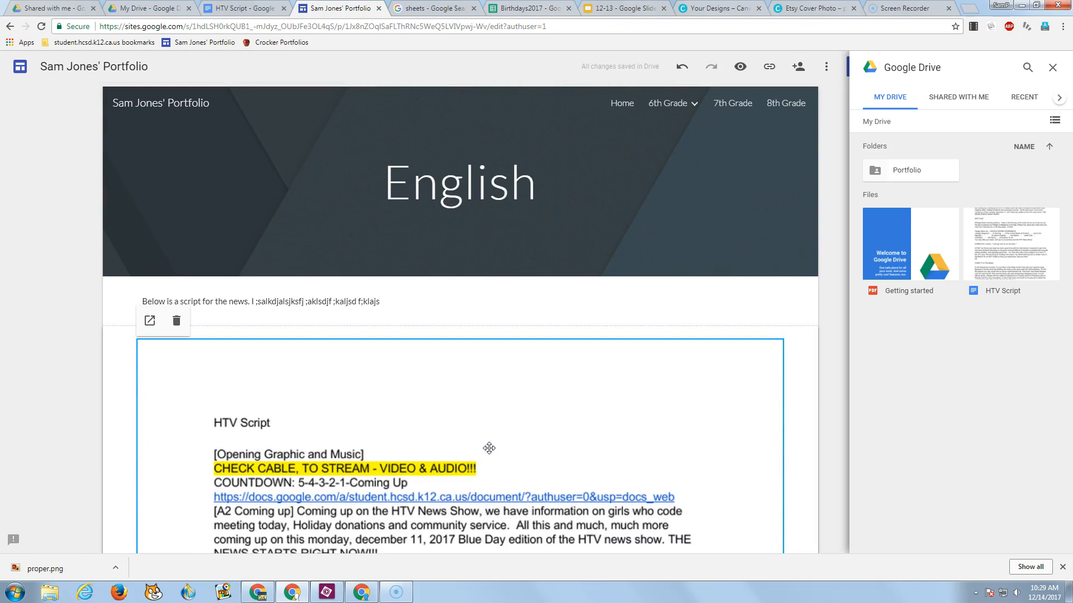
pyautogui.moveTo(514, 414)
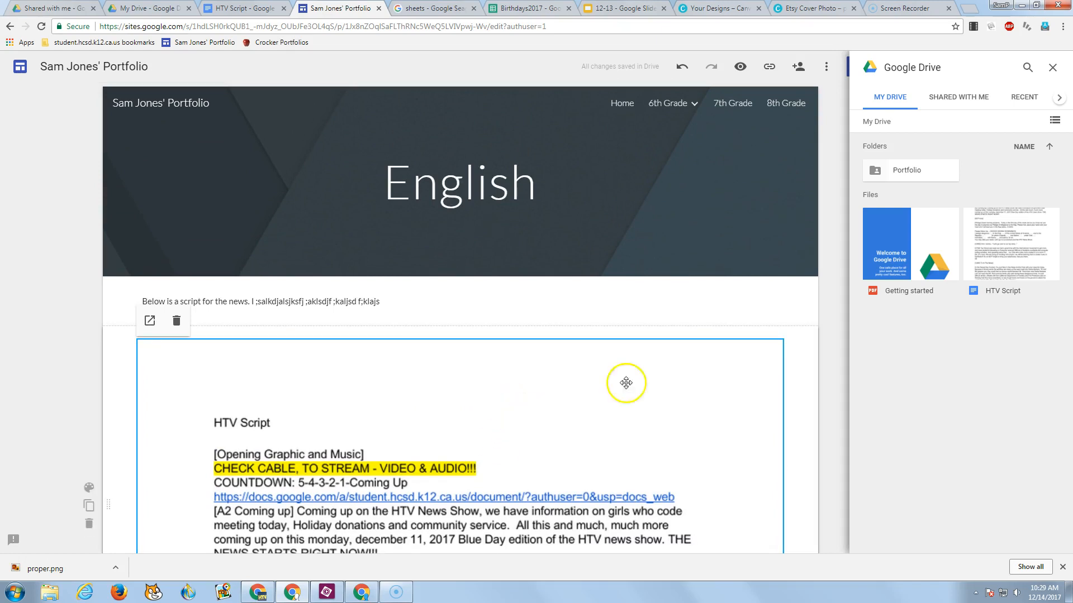
pyautogui.moveTo(862, 160)
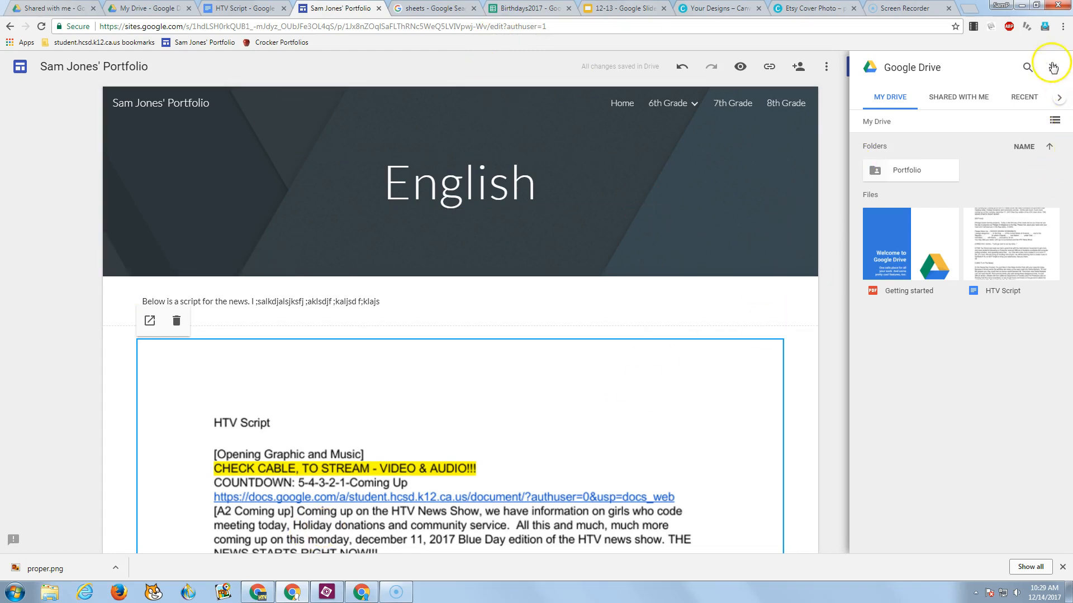
# Close the Drive file picker panel.
pyautogui.click(869, 66)
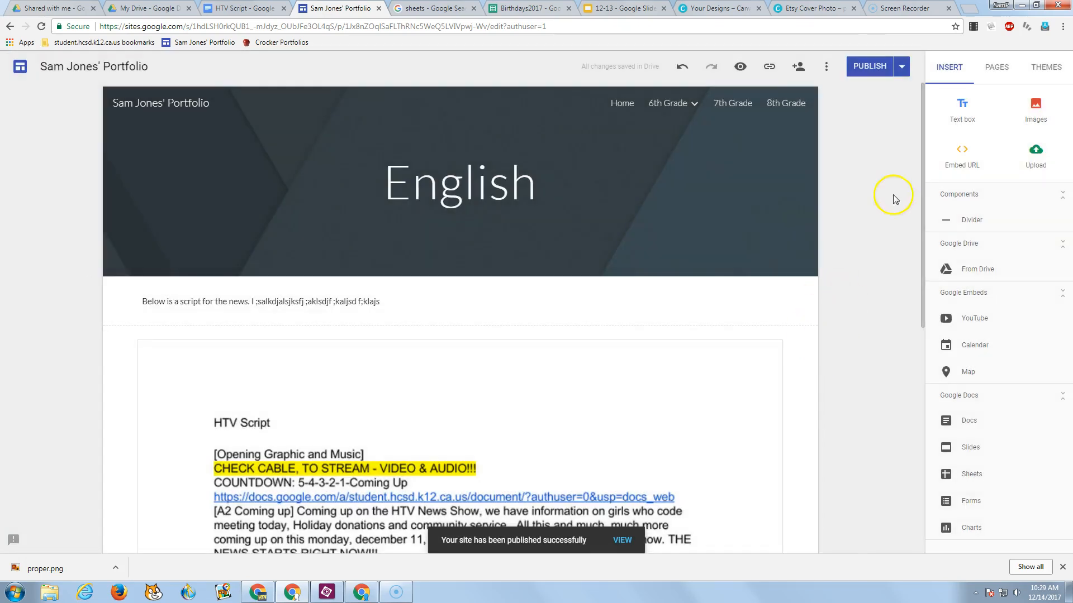
# View the live published English page from the Publish menu and scroll to its top.
pyautogui.click(902, 67)
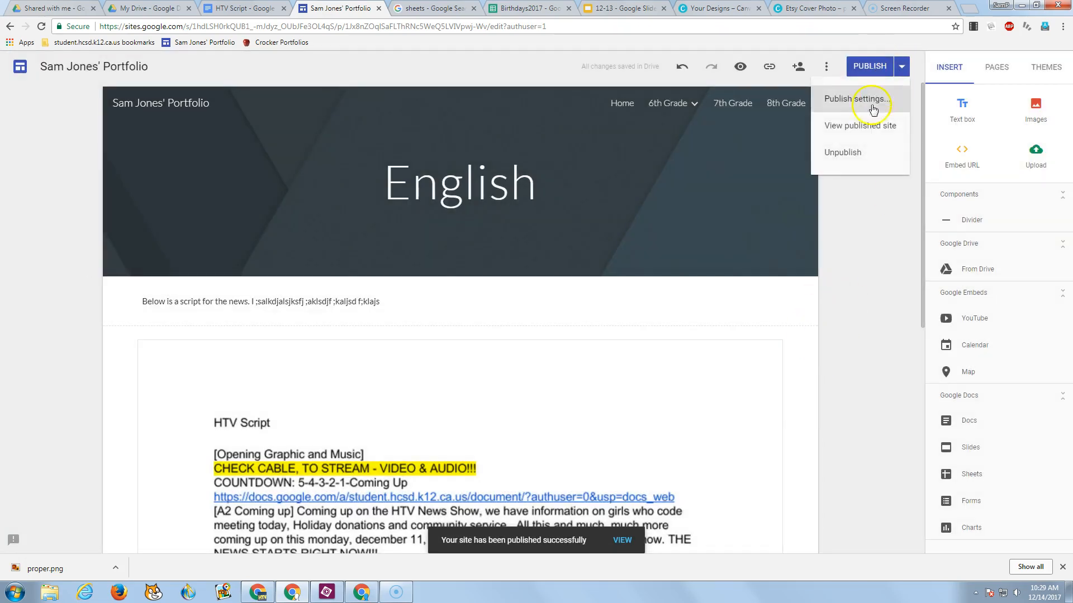
pyautogui.click(860, 125)
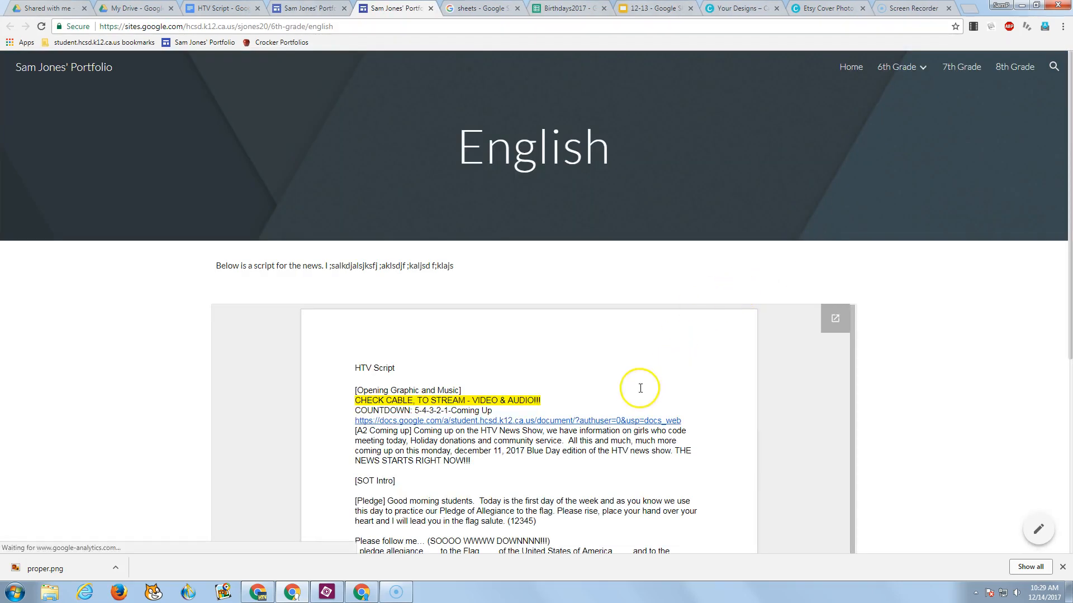
pyautogui.scroll(3)
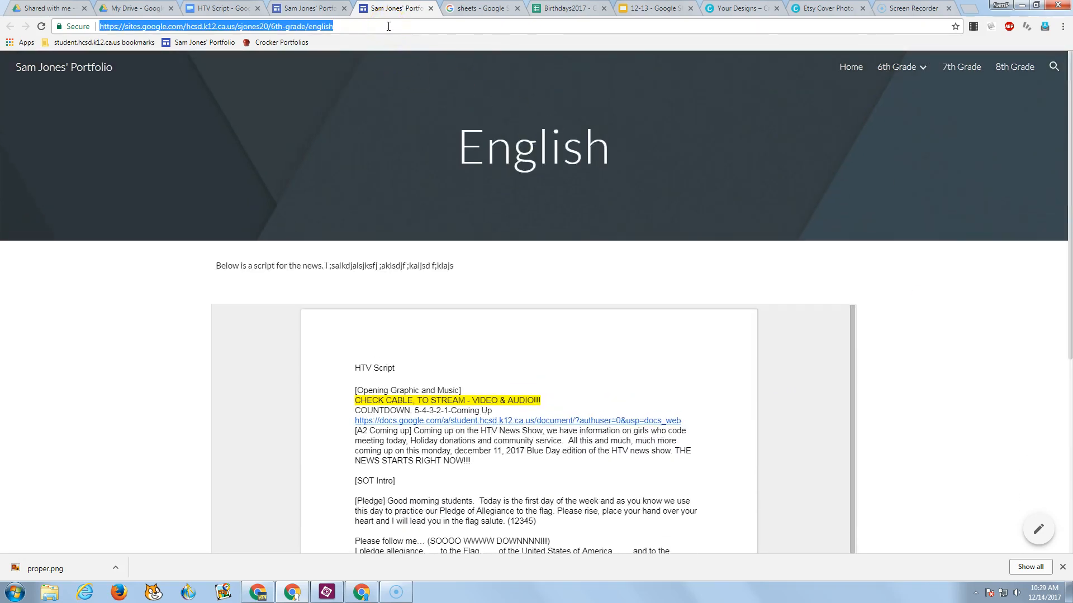
# Bring up Chrome's options and profile list to switch to another account.
pyautogui.click(1061, 27)
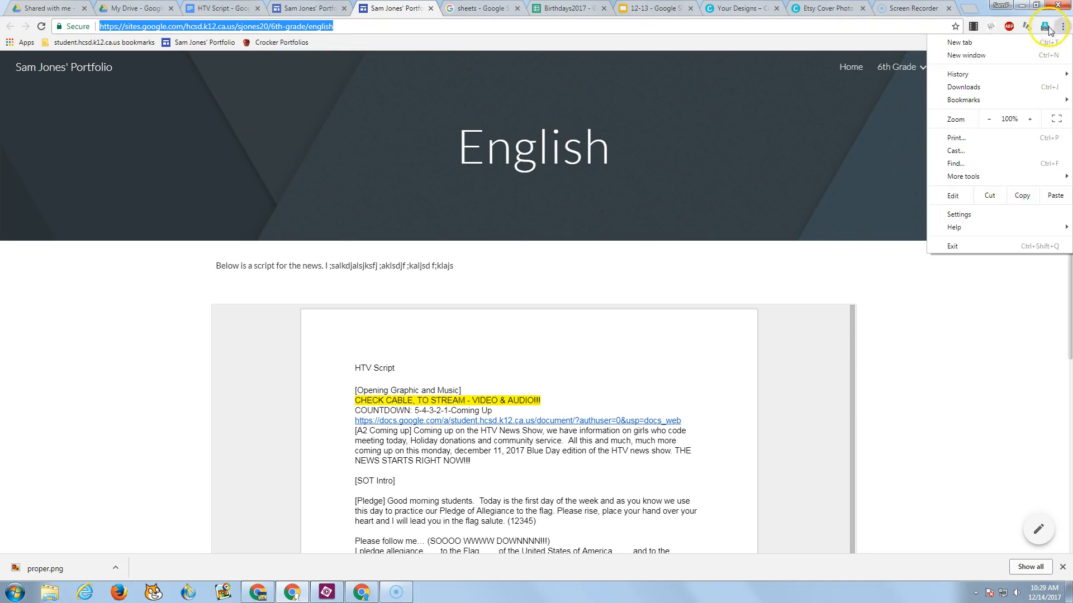
pyautogui.moveTo(1008, 89)
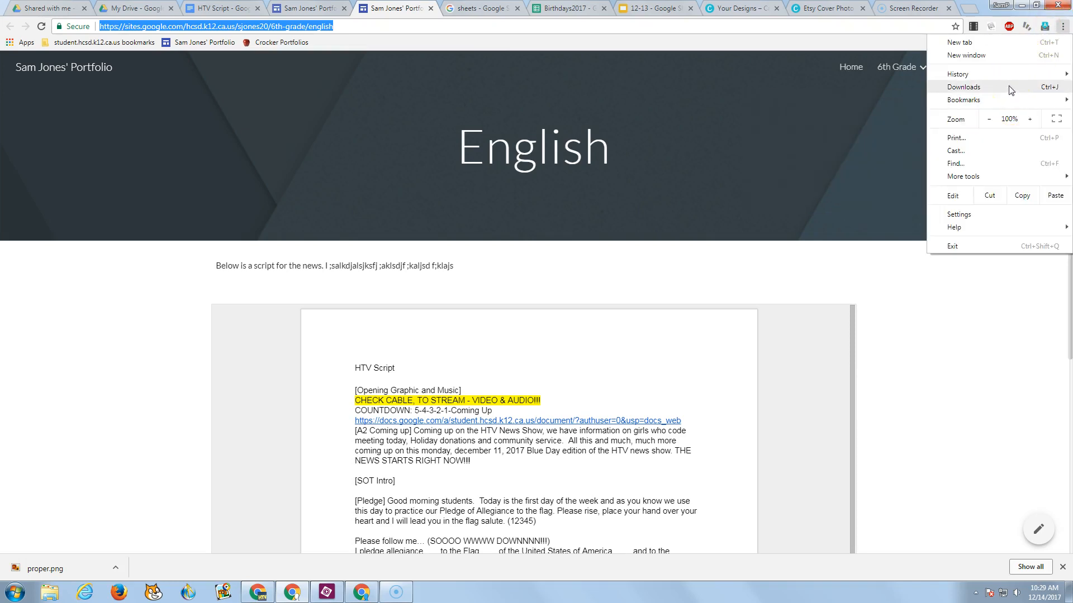
pyautogui.click(986, 7)
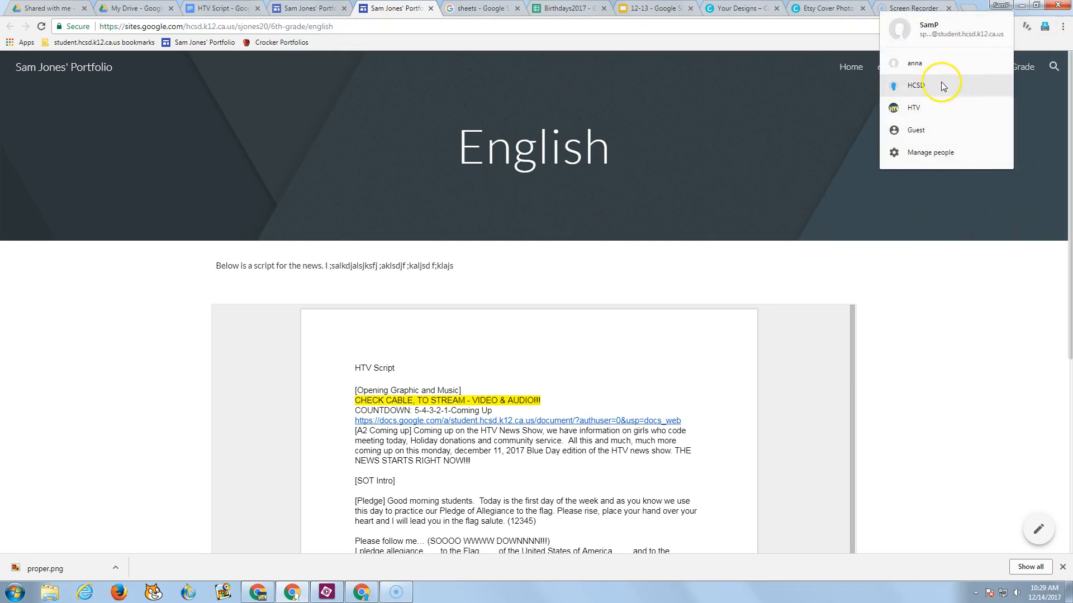
pyautogui.moveTo(935, 112)
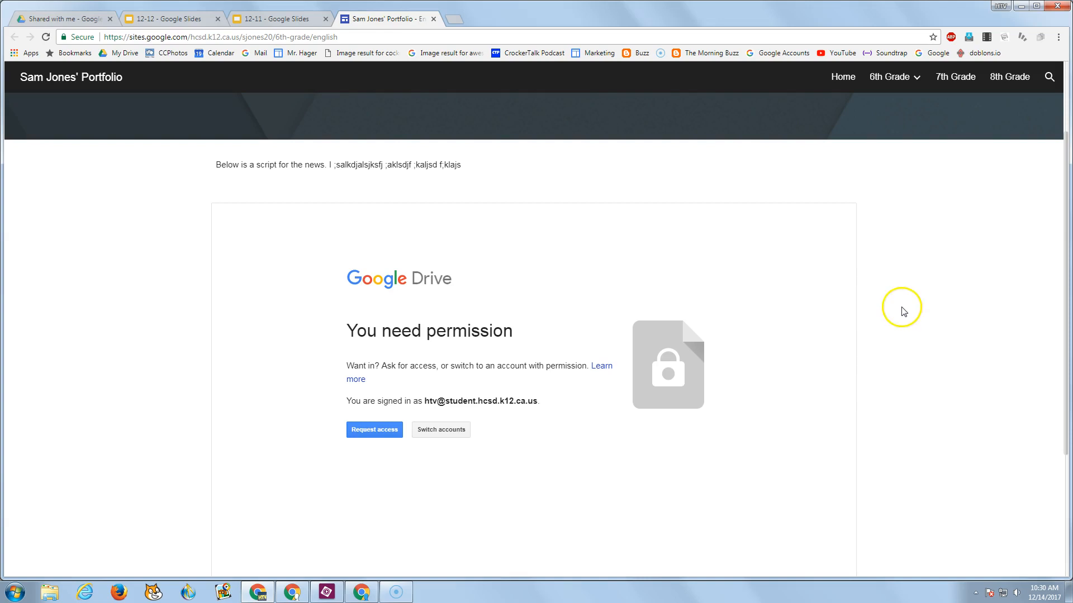
pyautogui.moveTo(962, 11)
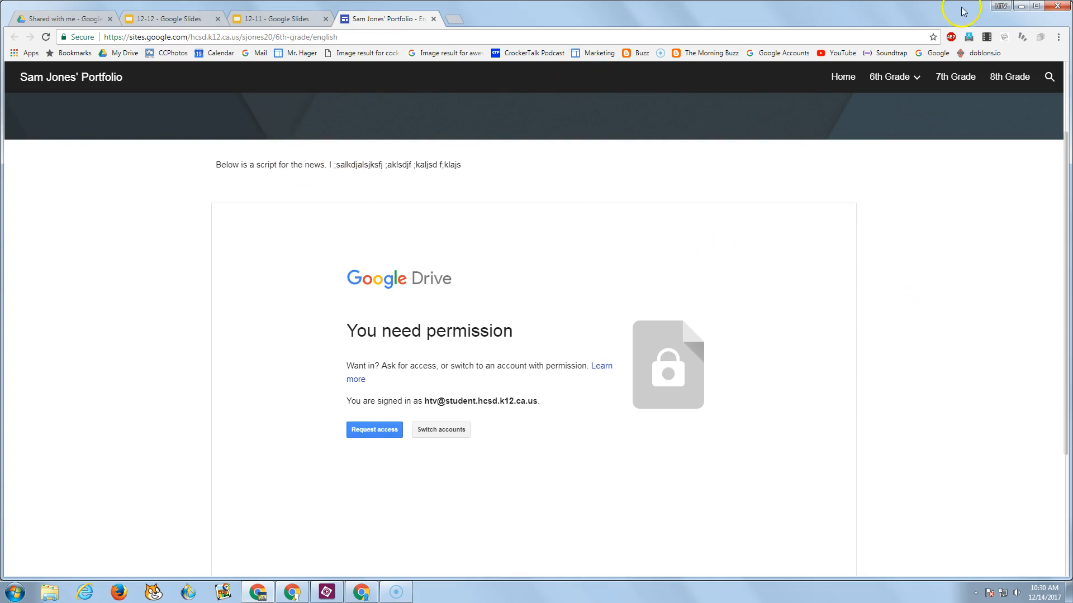
# Switch back to the site owner's Chrome profile.
pyautogui.click(999, 6)
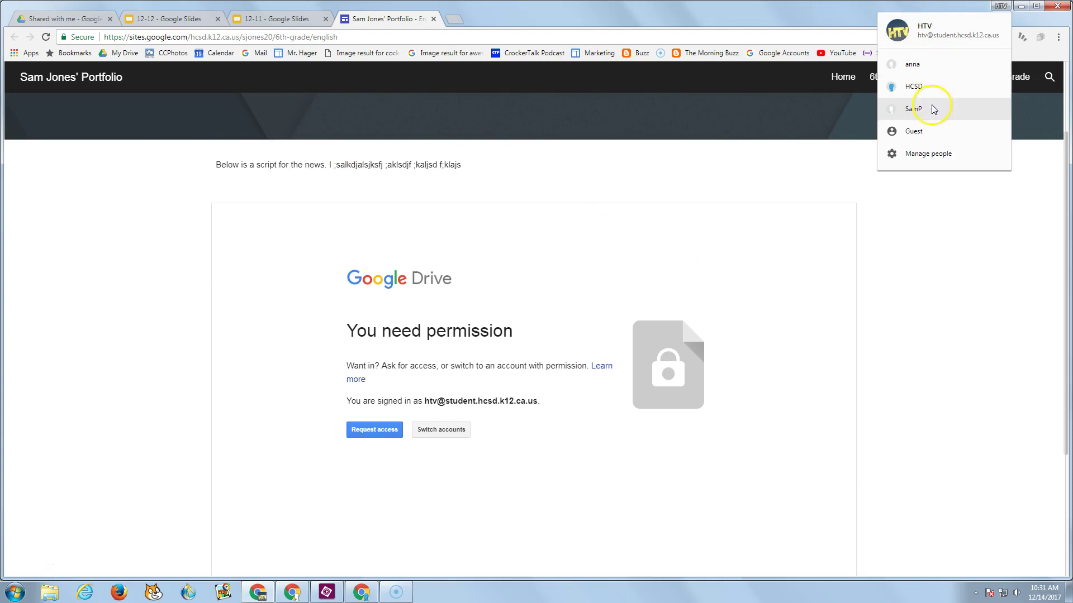
pyautogui.click(913, 109)
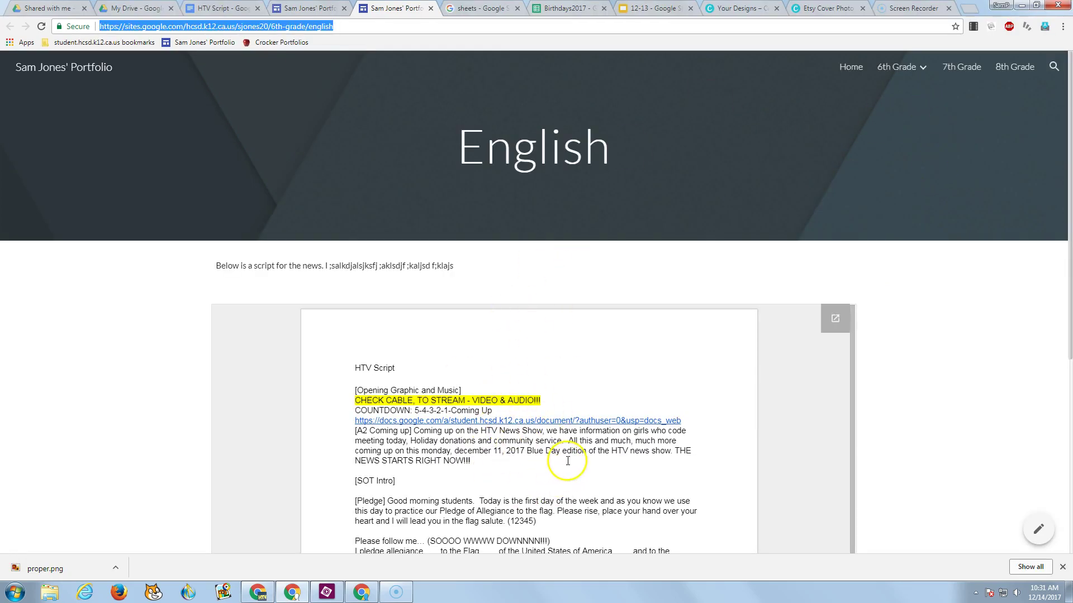
pyautogui.moveTo(600, 454)
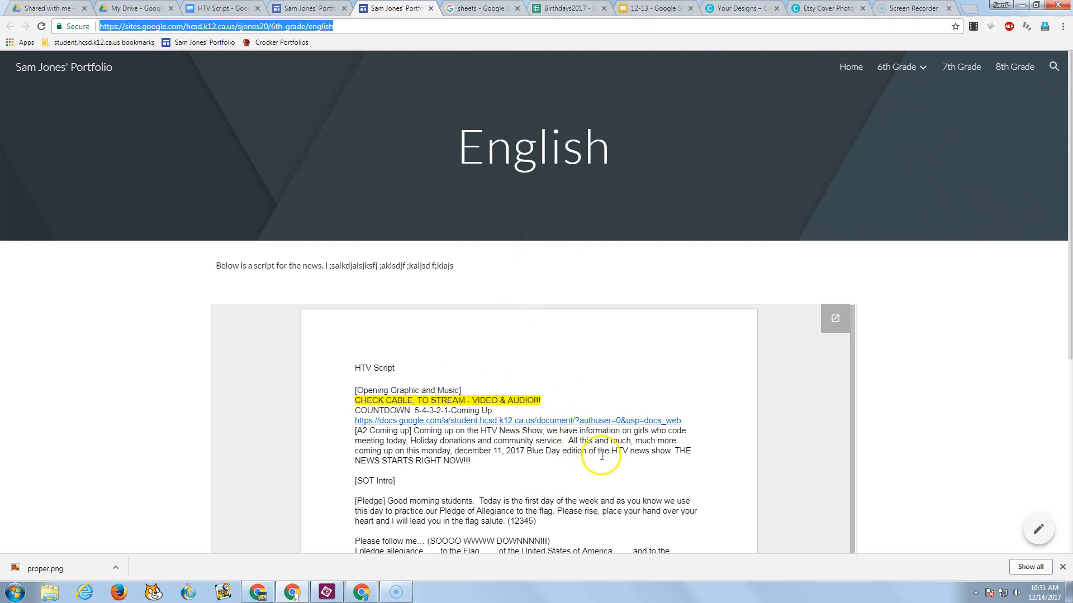
# Open the embedded HTV Script document in Google Docs.
pyautogui.click(131, 8)
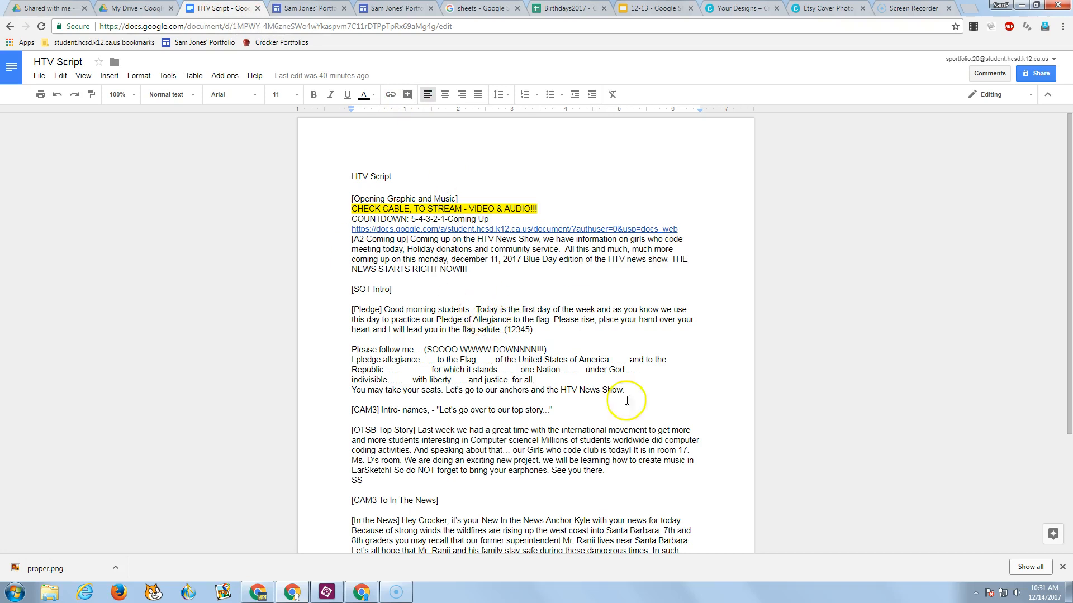
pyautogui.moveTo(1035, 73)
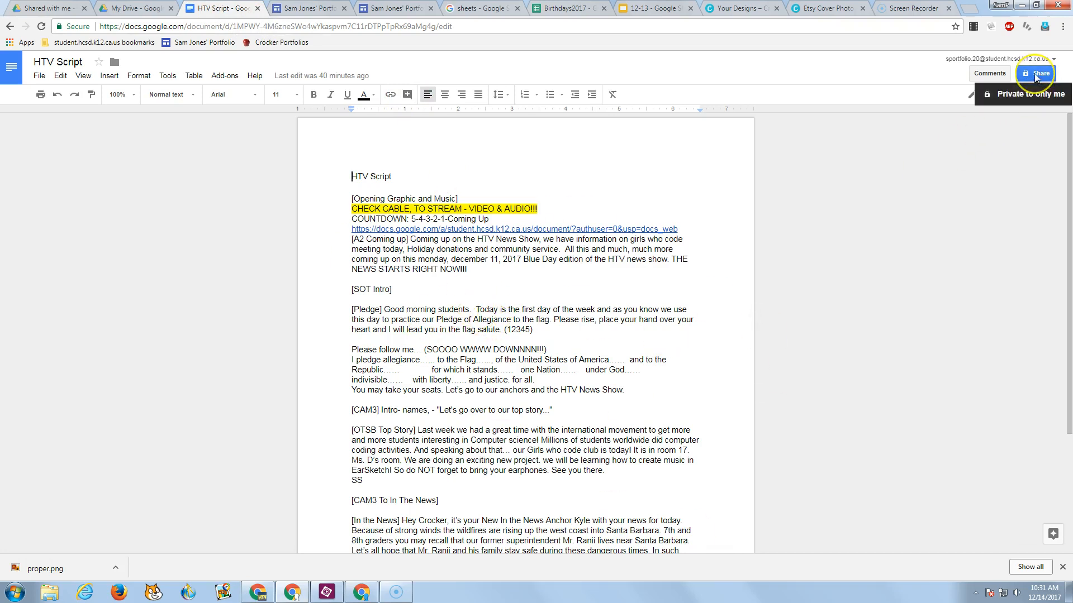
# Open the Share dialog for the HTV Script document.
pyautogui.click(1036, 74)
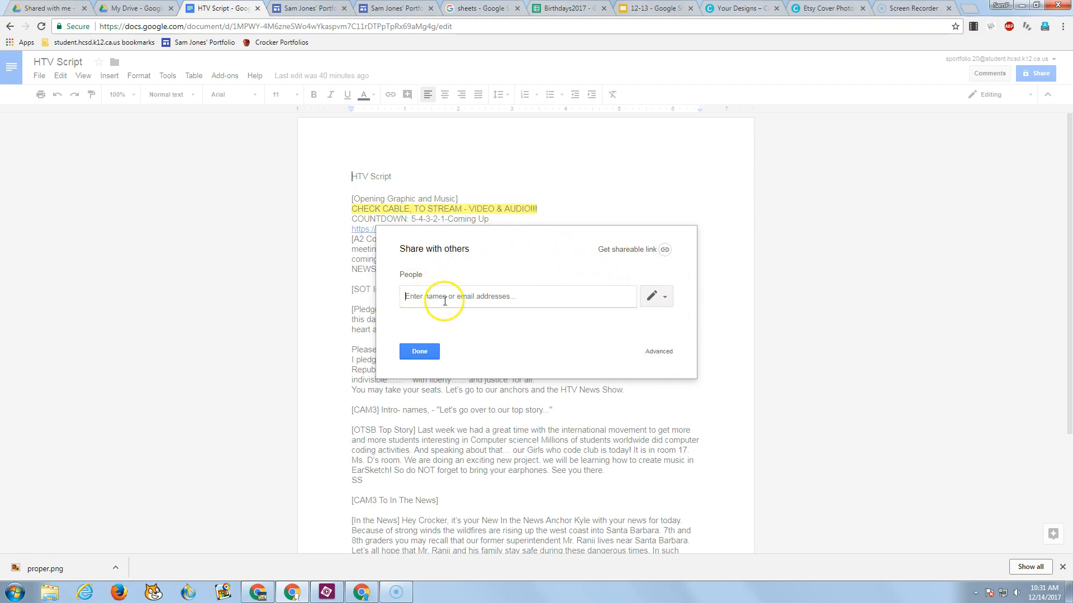
pyautogui.moveTo(651, 296)
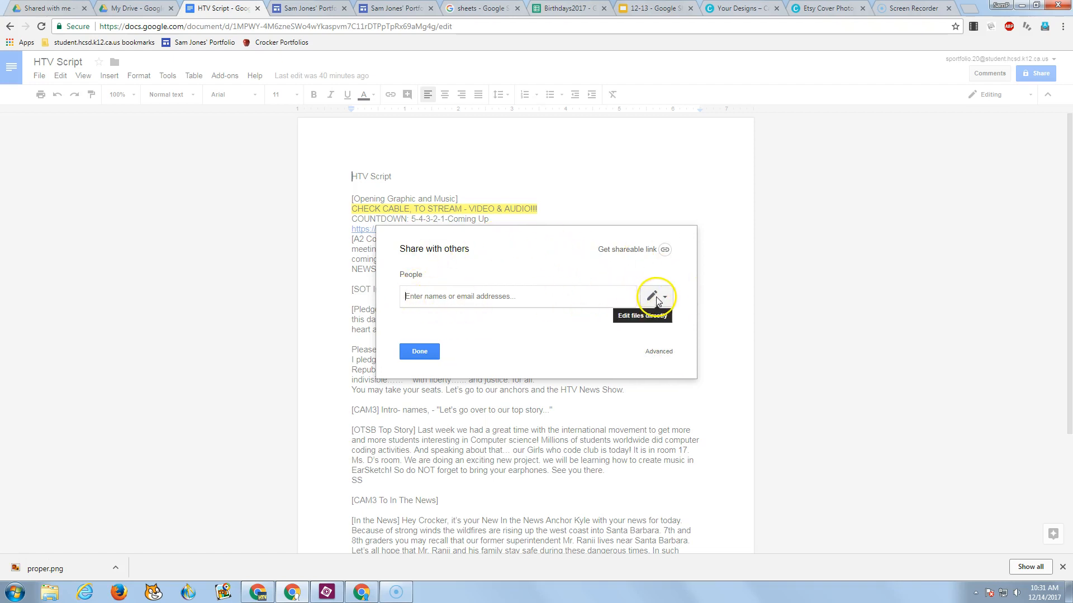
pyautogui.moveTo(659, 351)
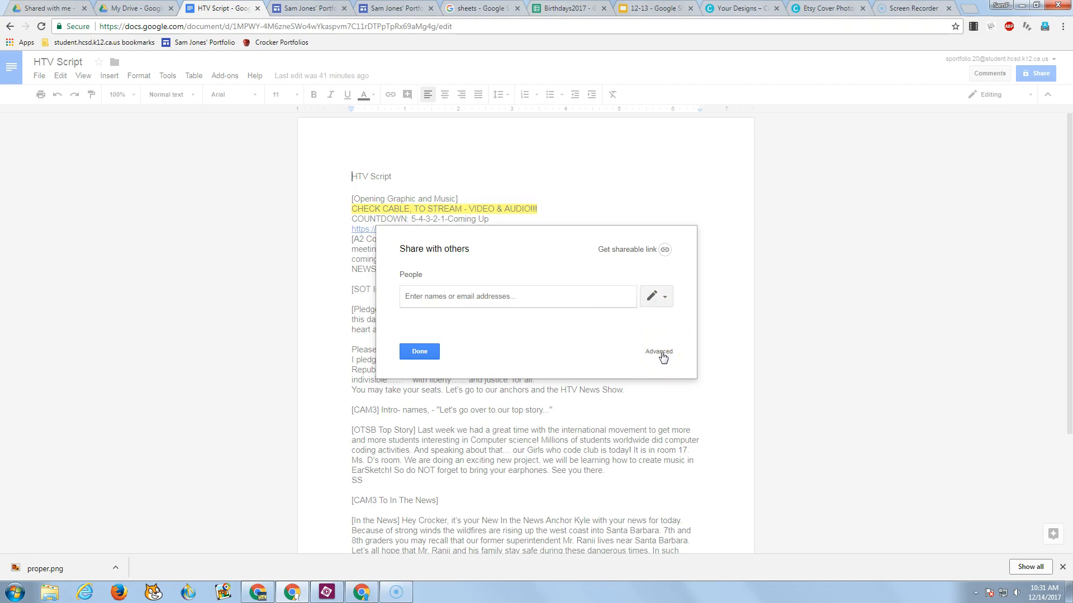
# Open Advanced sharing settings, showing the HTV Script is private.
pyautogui.click(657, 351)
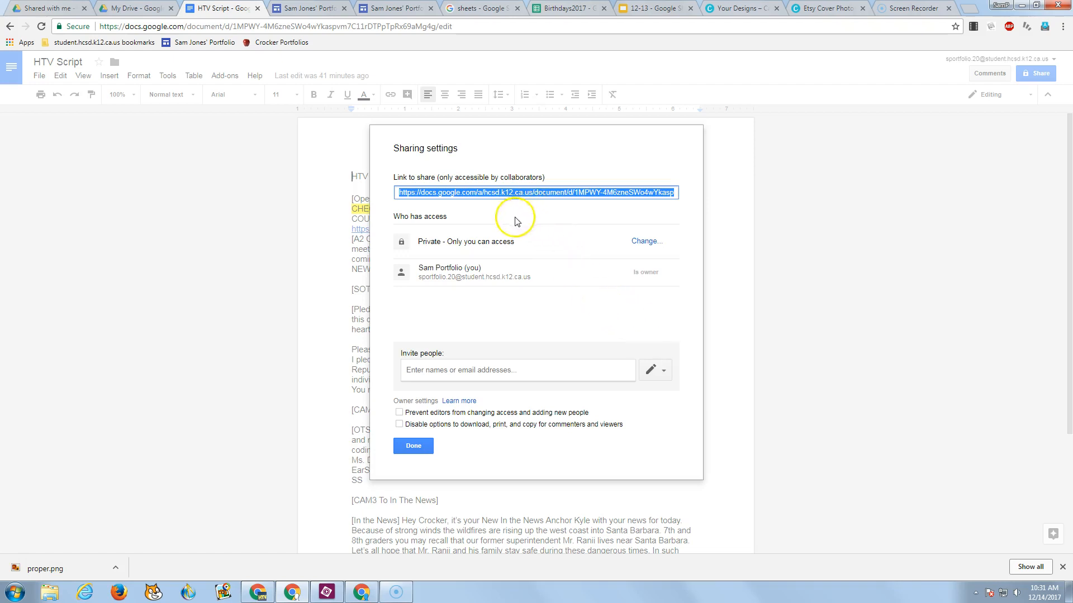
pyautogui.moveTo(456, 320)
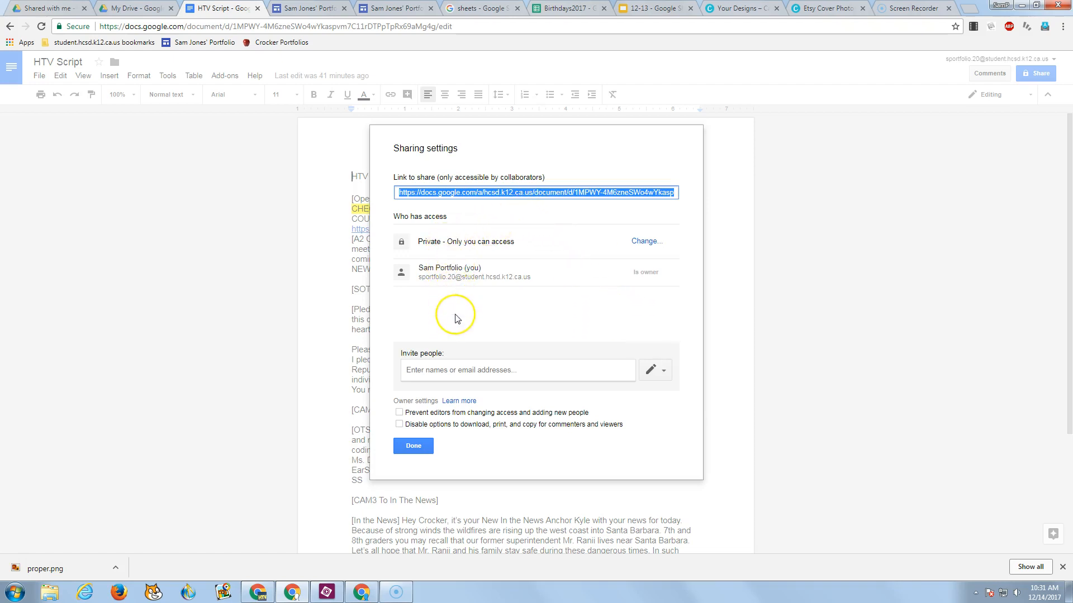
pyautogui.moveTo(457, 318)
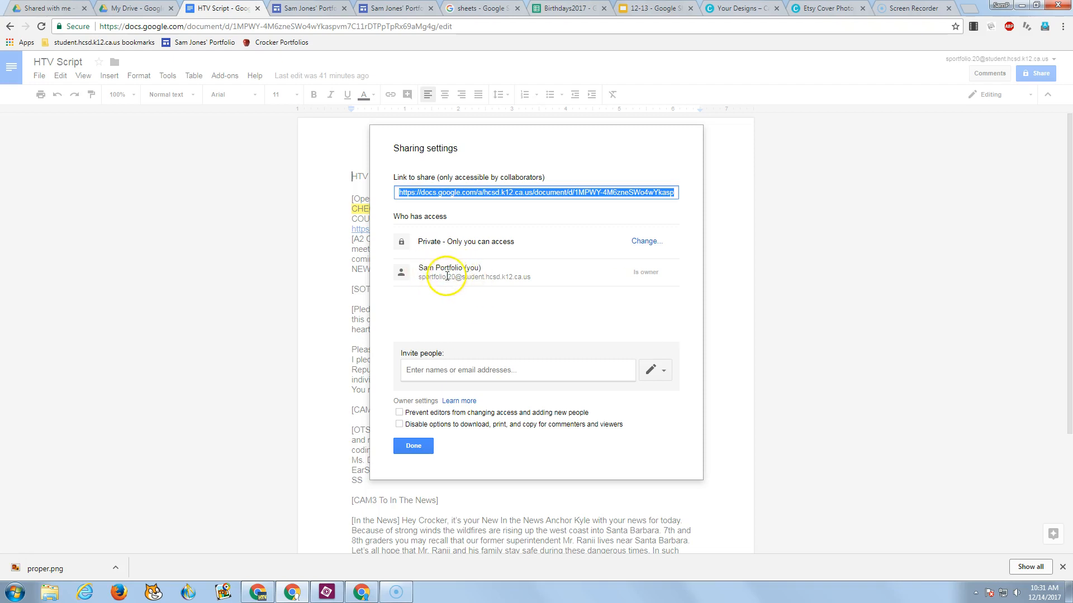
pyautogui.moveTo(426, 249)
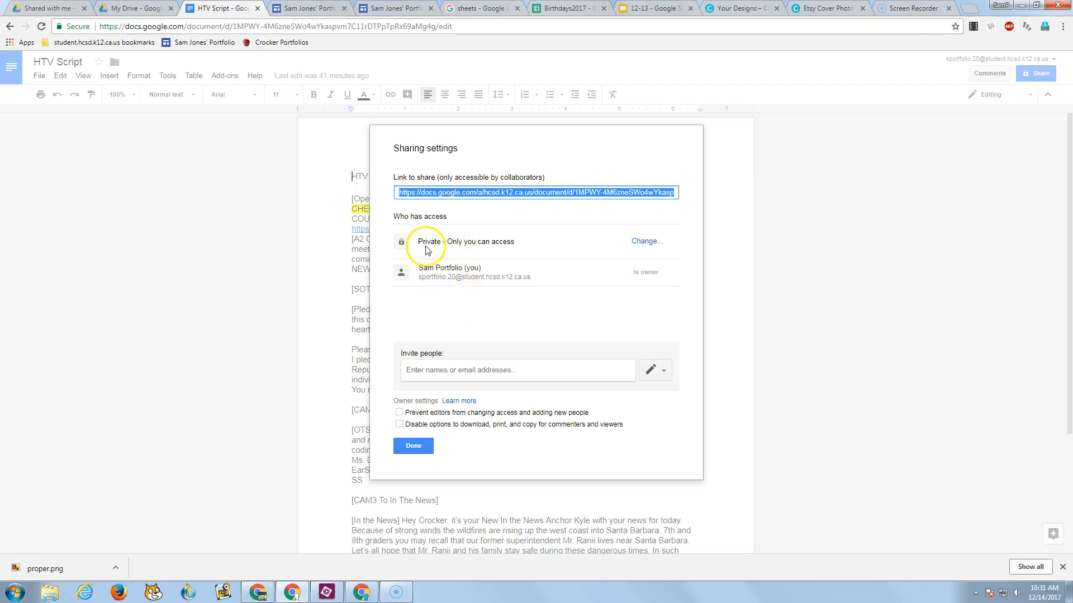
pyautogui.moveTo(441, 245)
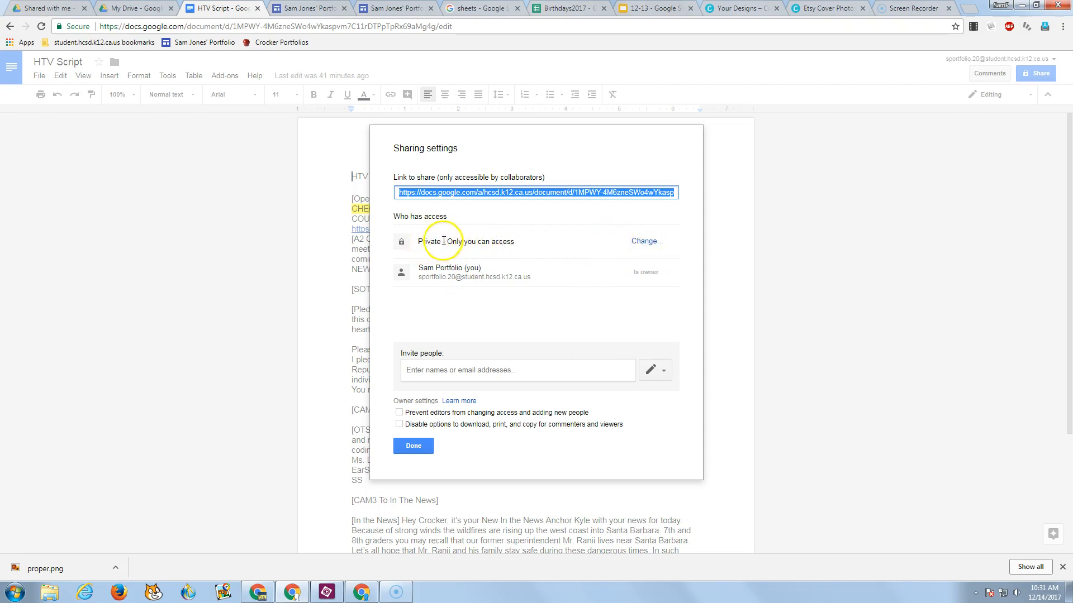
pyautogui.moveTo(643, 241)
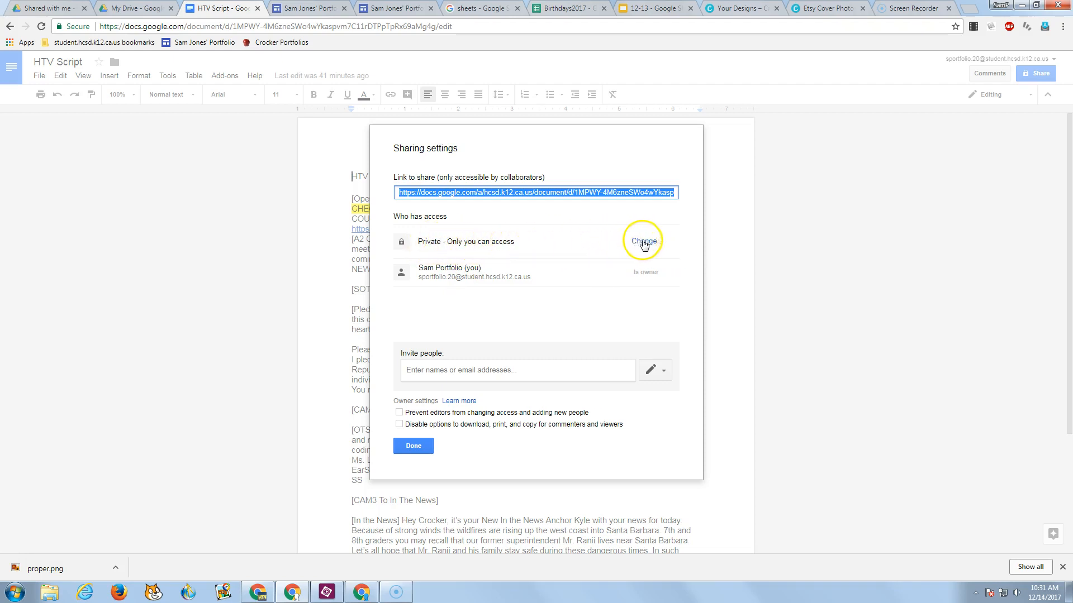
# Set the HTV Script's link sharing to 'On - Public on the web' and save.
pyautogui.click(643, 240)
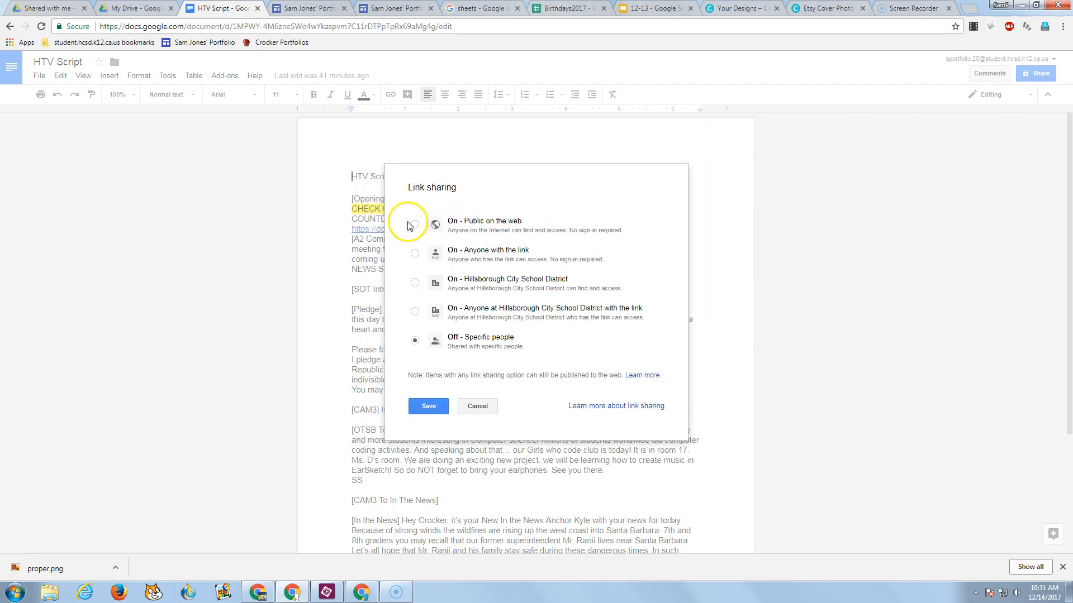
pyautogui.click(415, 223)
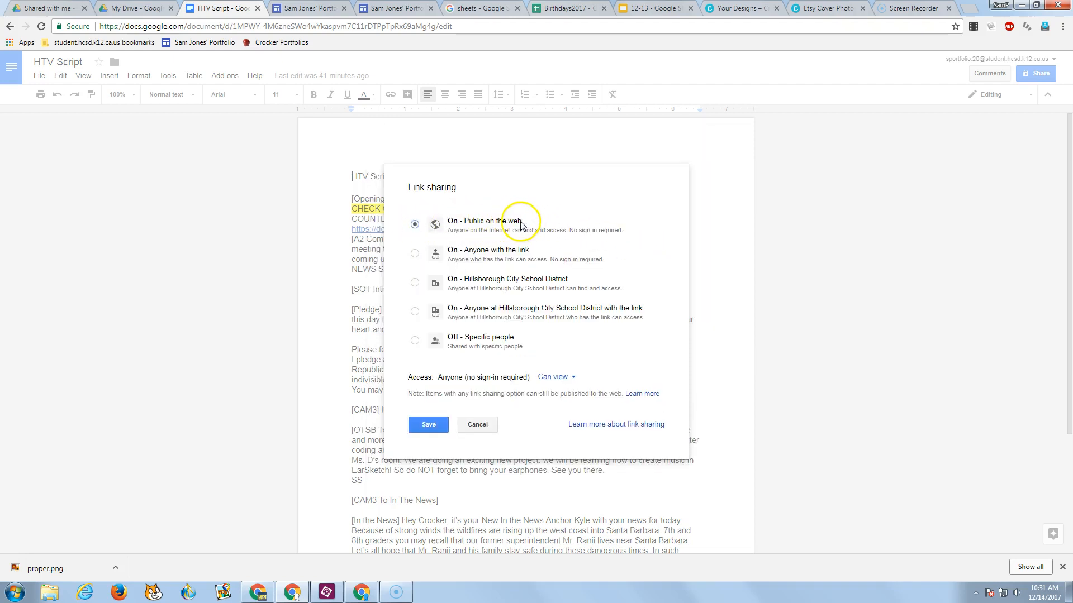
pyautogui.moveTo(522, 226)
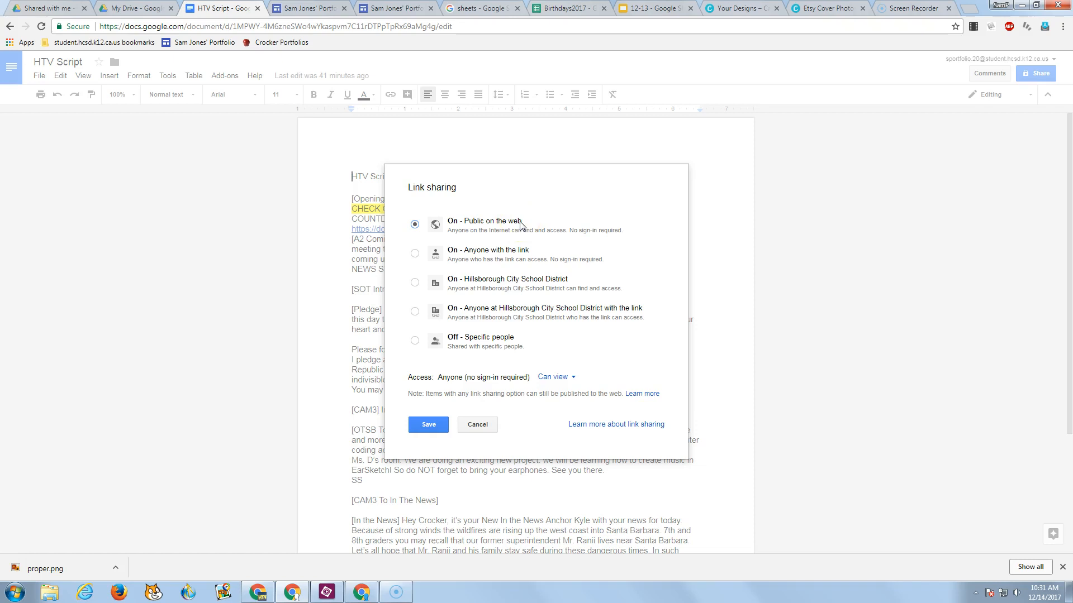
pyautogui.moveTo(463, 253)
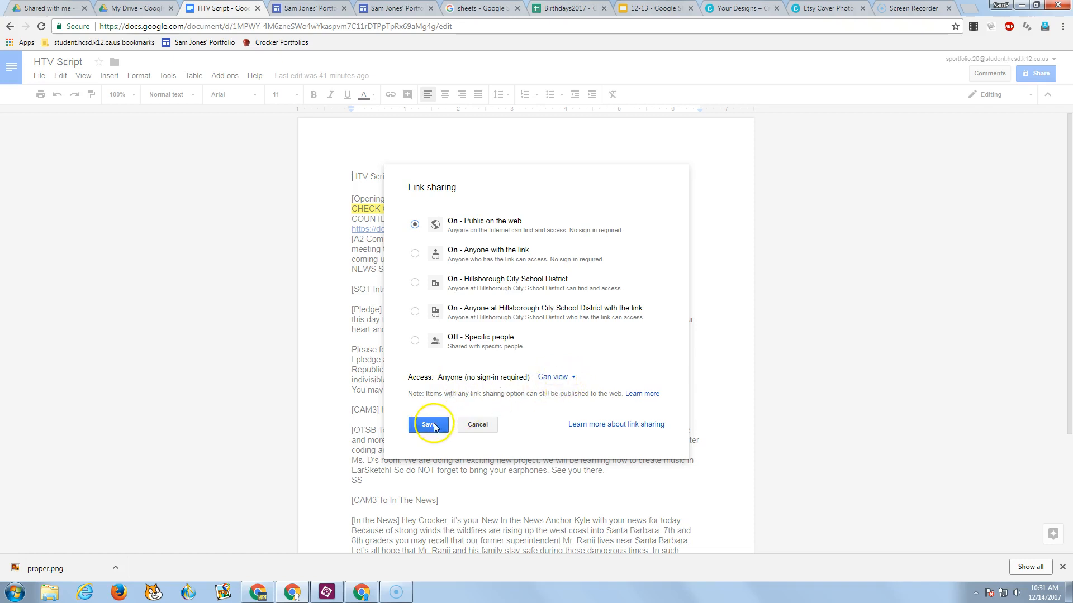
pyautogui.click(429, 424)
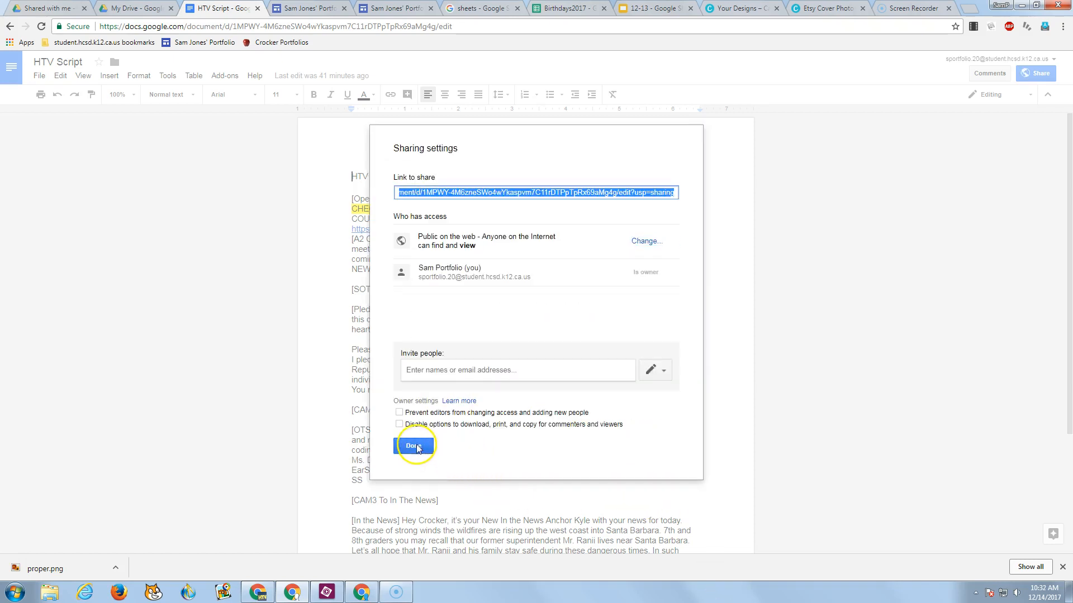
pyautogui.click(412, 444)
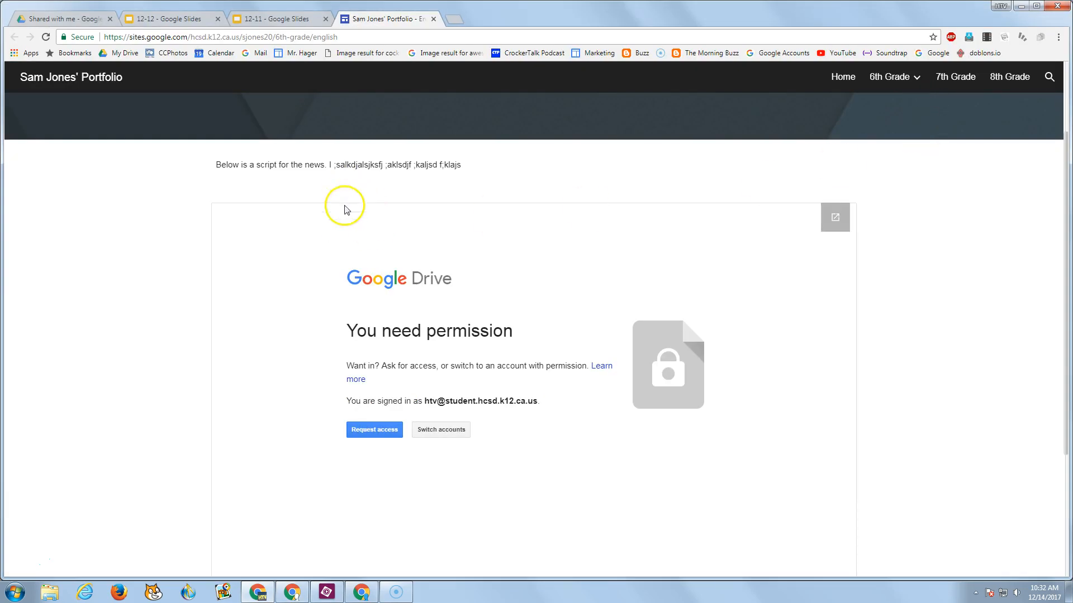
pyautogui.moveTo(519, 374)
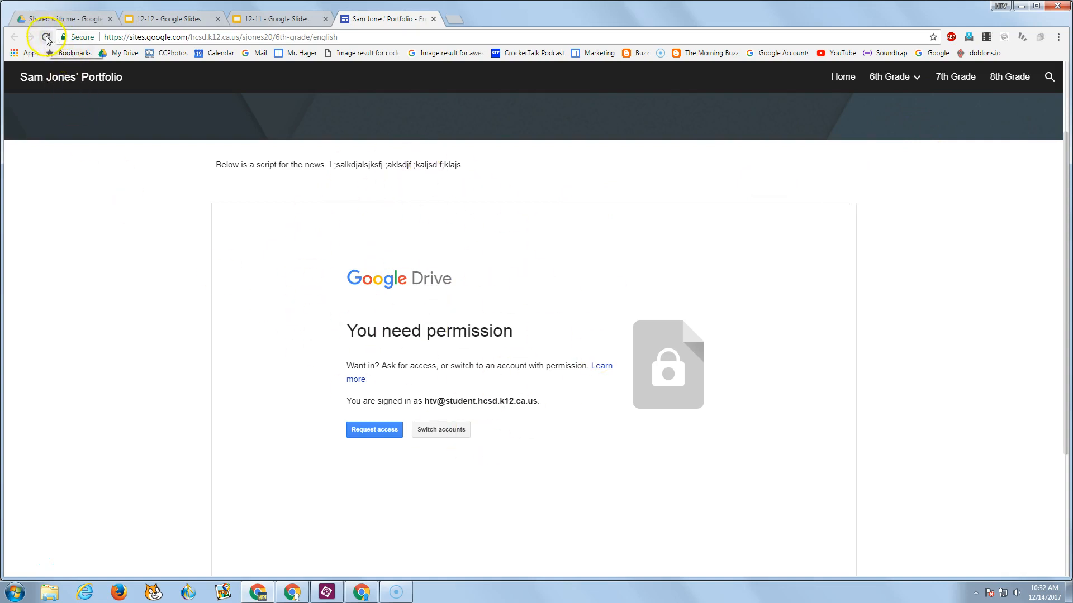
# Reload the English page in the other account to verify the embed, then return to the script.
pyautogui.click(46, 37)
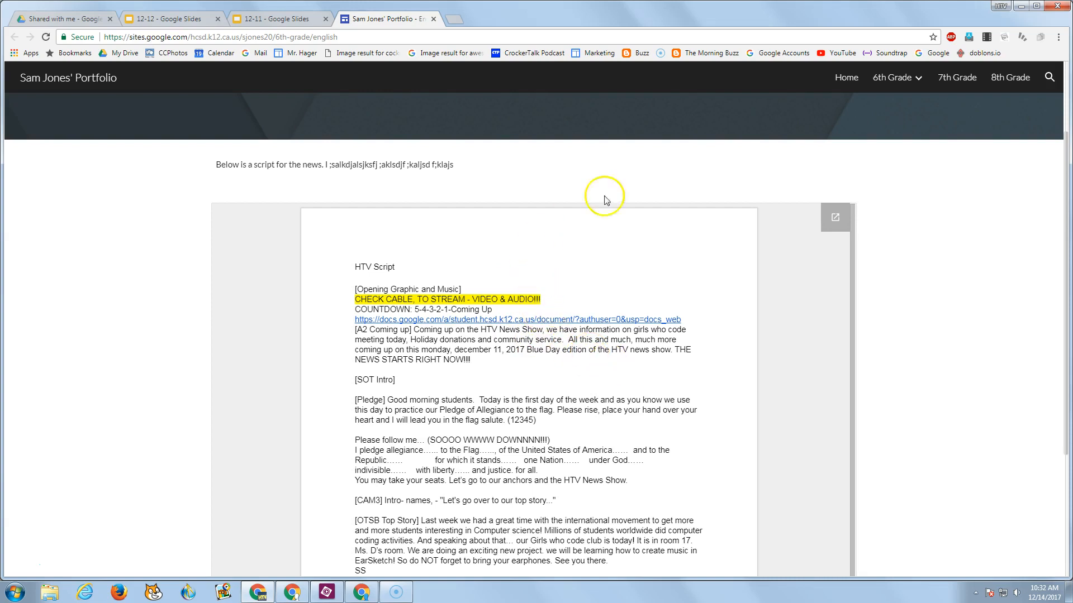
pyautogui.click(1000, 6)
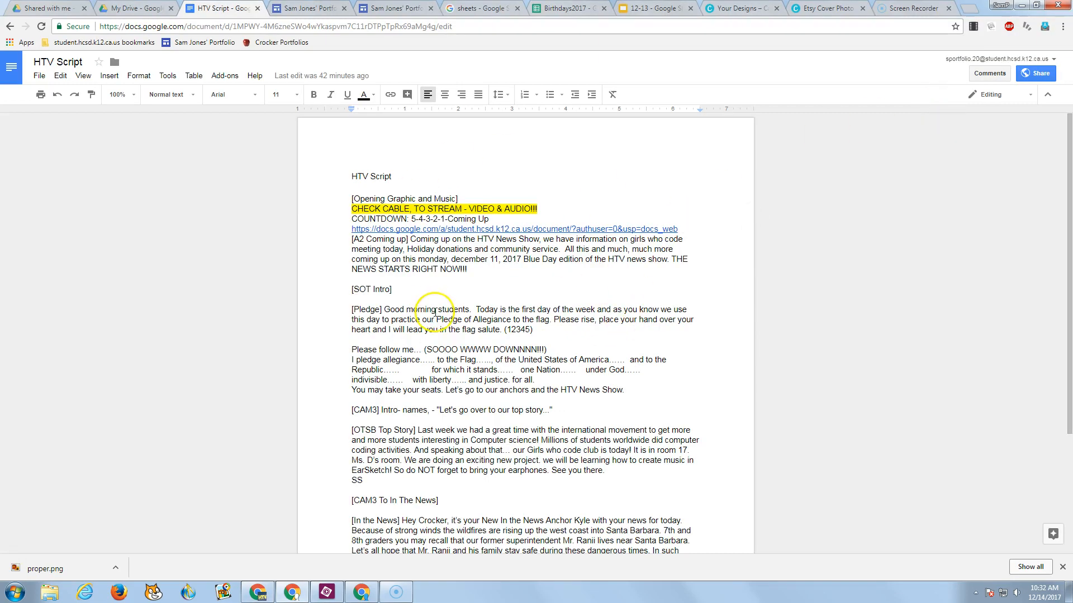
pyautogui.moveTo(551, 309)
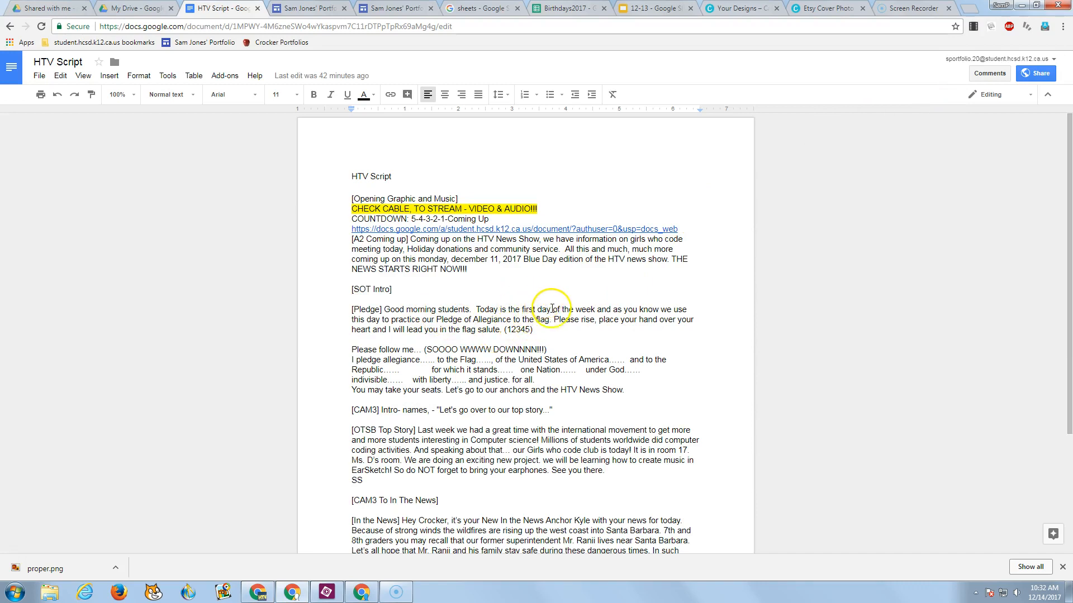